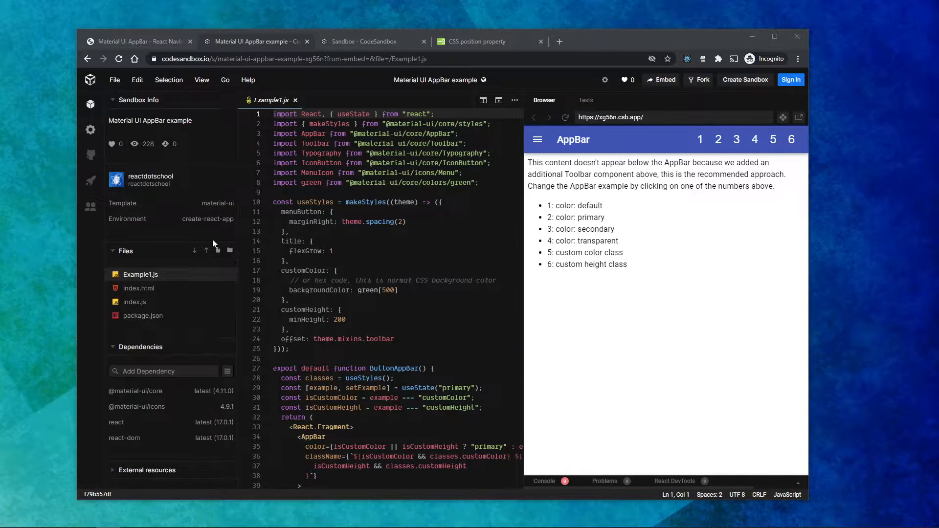
# Review Example1.js in the AppBar sandbox, highlighting the title's flexGrow style and the AppBar import.
pyautogui.click(477, 41)
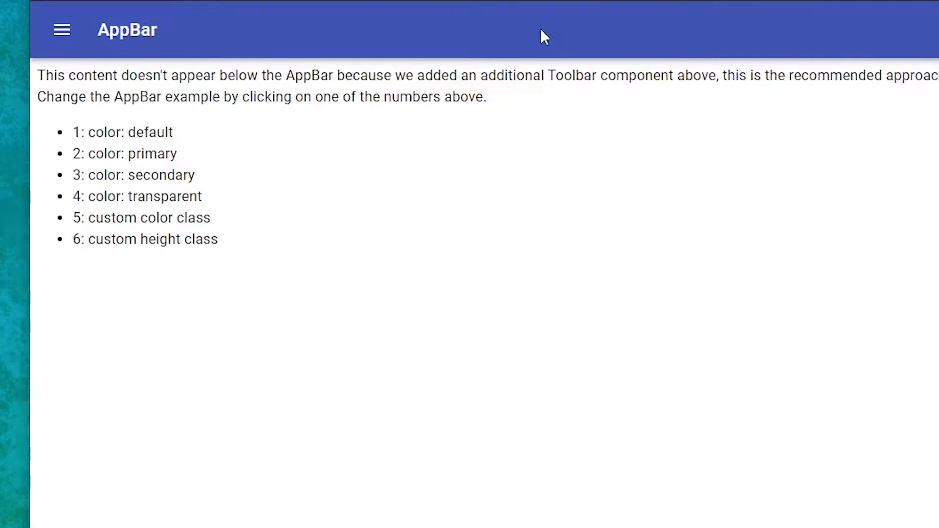
pyautogui.moveTo(167, 38)
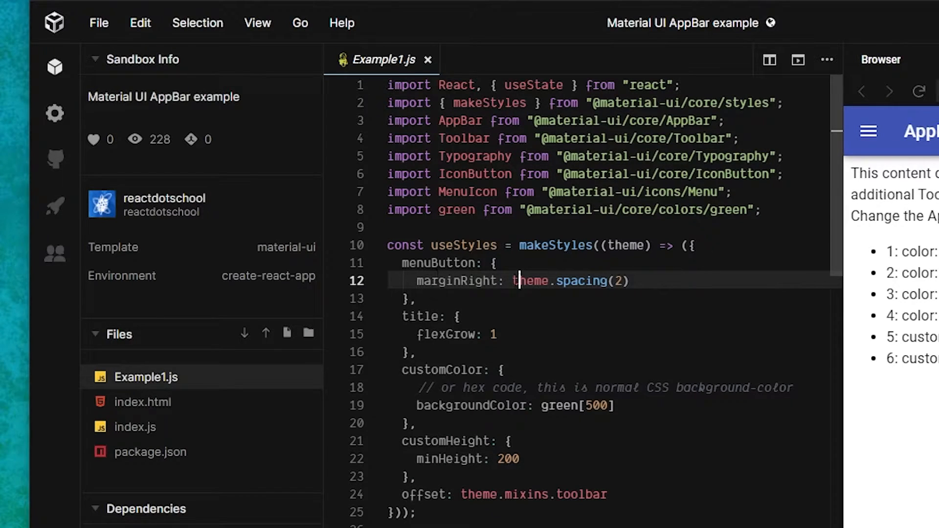
pyautogui.scroll(-3)
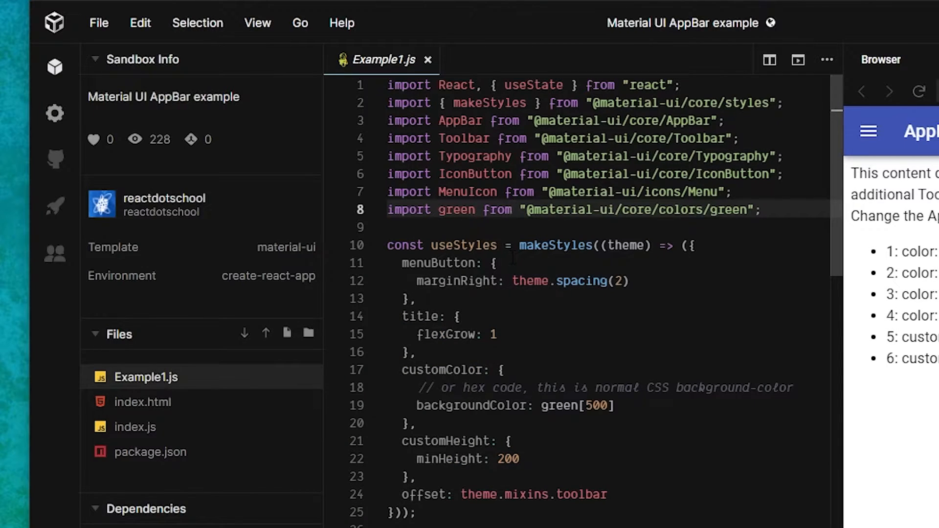
pyautogui.click(494, 334)
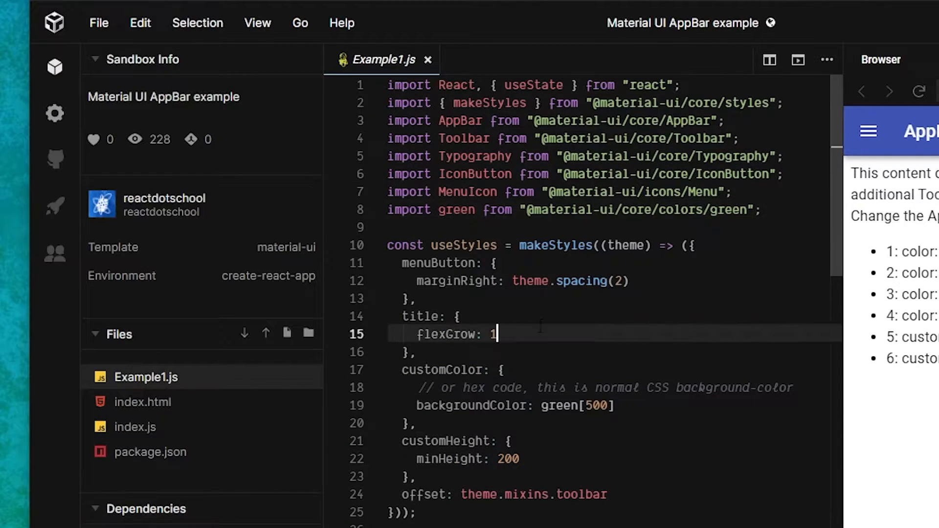
pyautogui.click(626, 120)
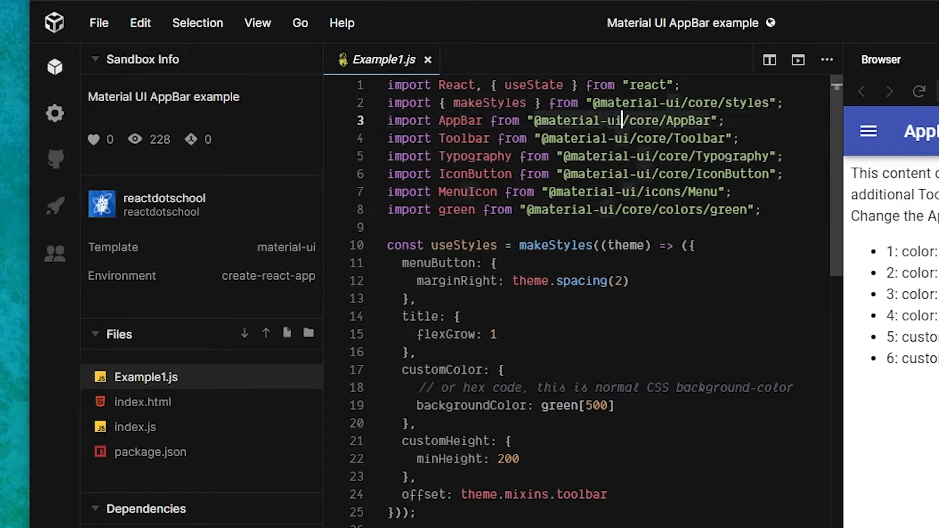
pyautogui.doubleClick(460, 120)
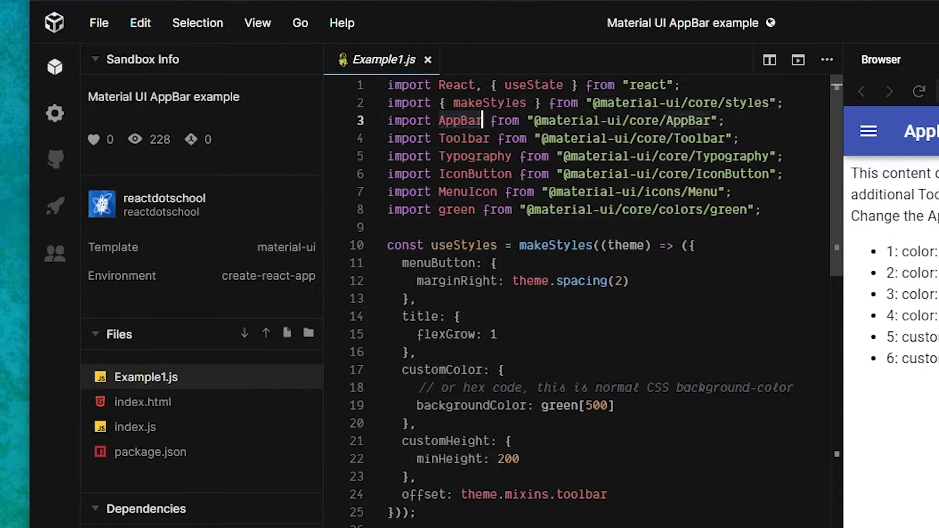
pyautogui.scroll(-3)
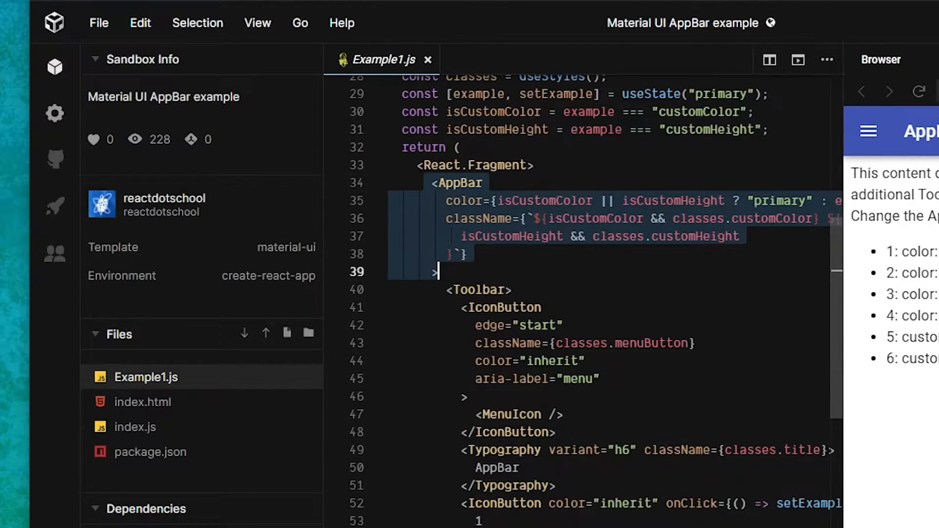
pyautogui.scroll(-3)
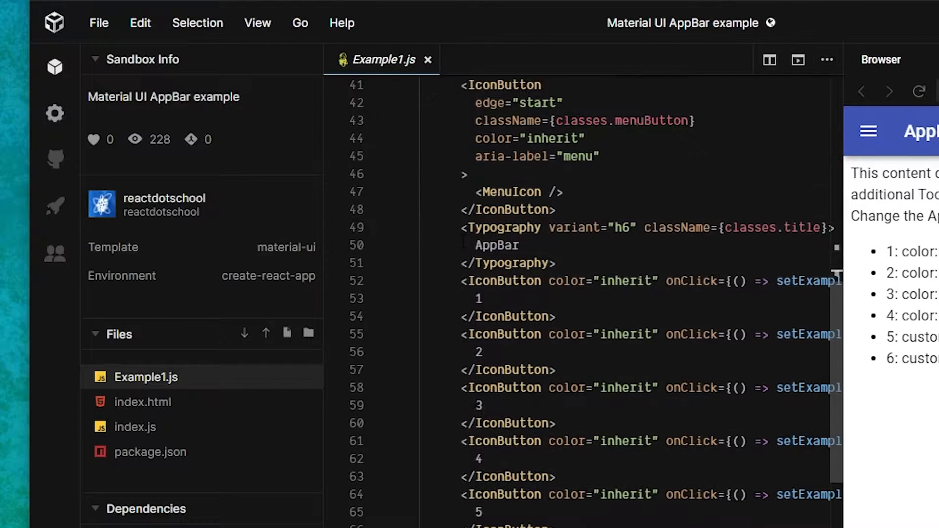
pyautogui.scroll(-3)
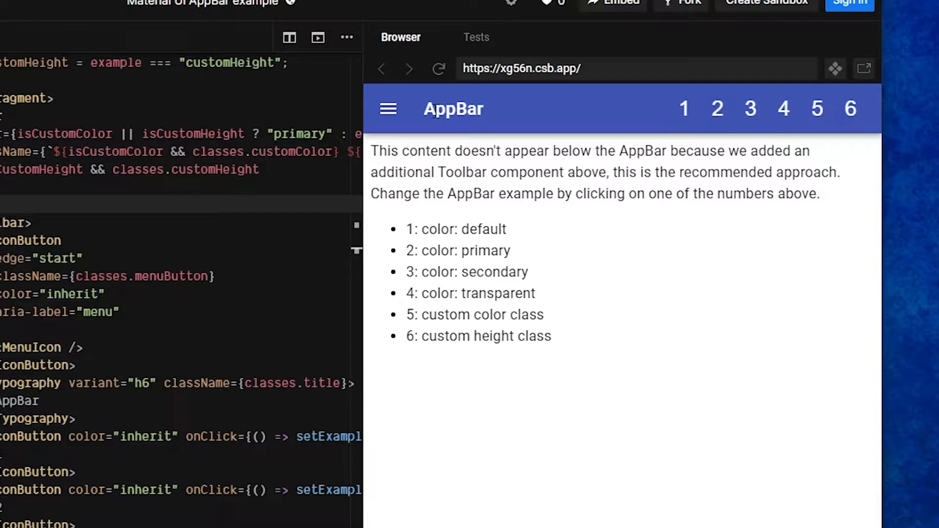
pyautogui.moveTo(492, 291)
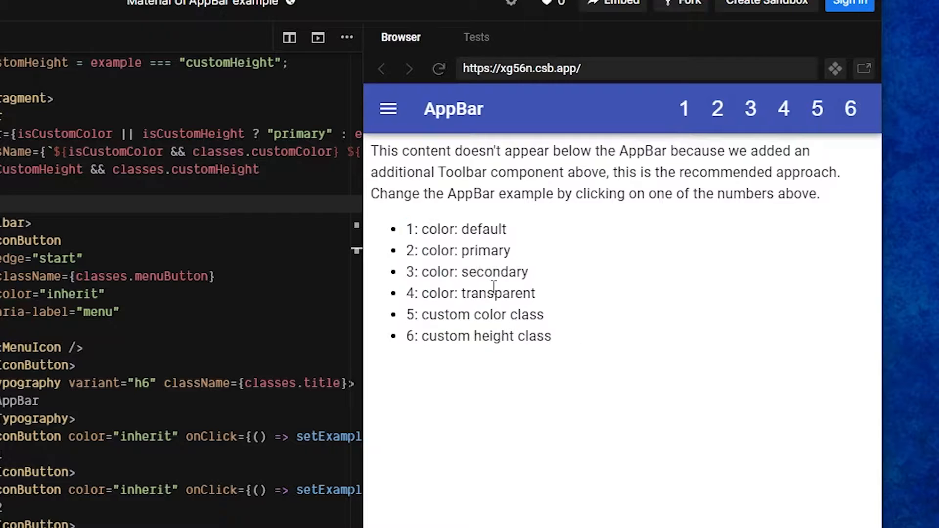
# Toggle the preview AppBar between example 1 (default grey) and example 2 (primary blue) twice.
pyautogui.click(683, 108)
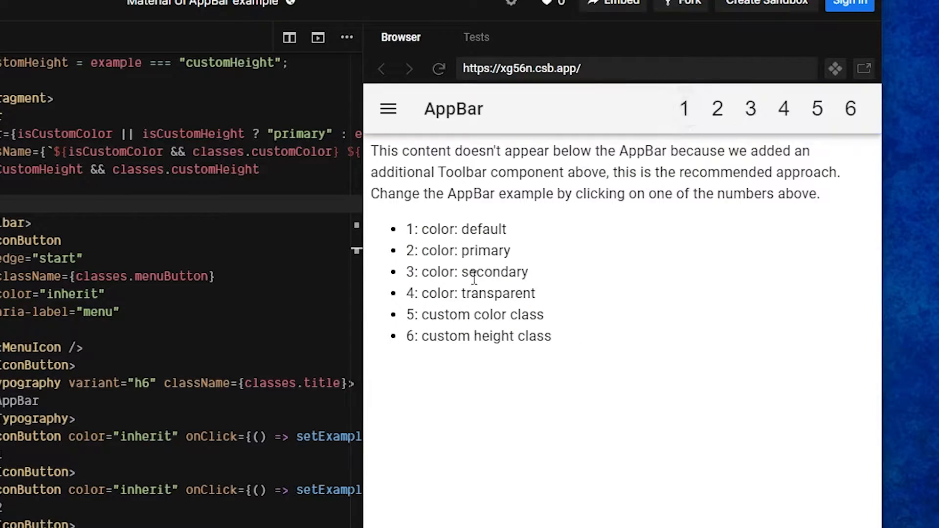
pyautogui.click(717, 108)
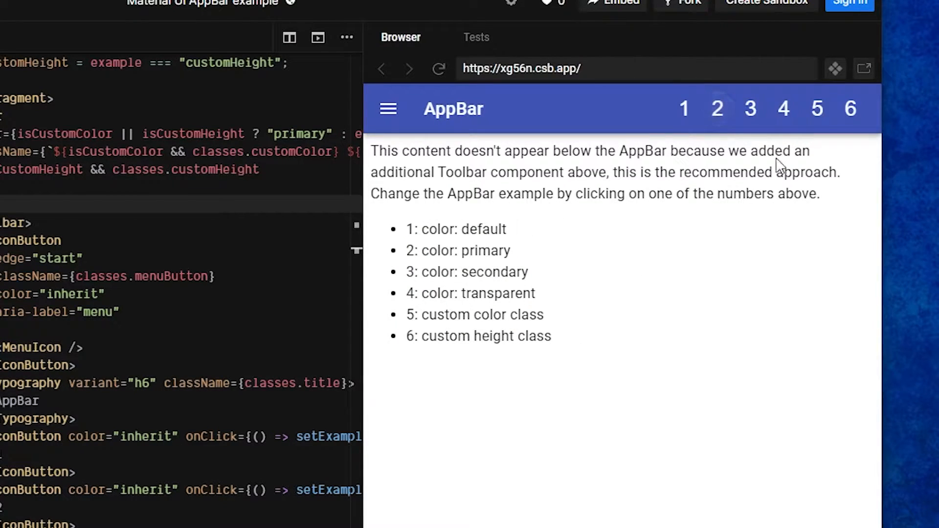
pyautogui.click(684, 109)
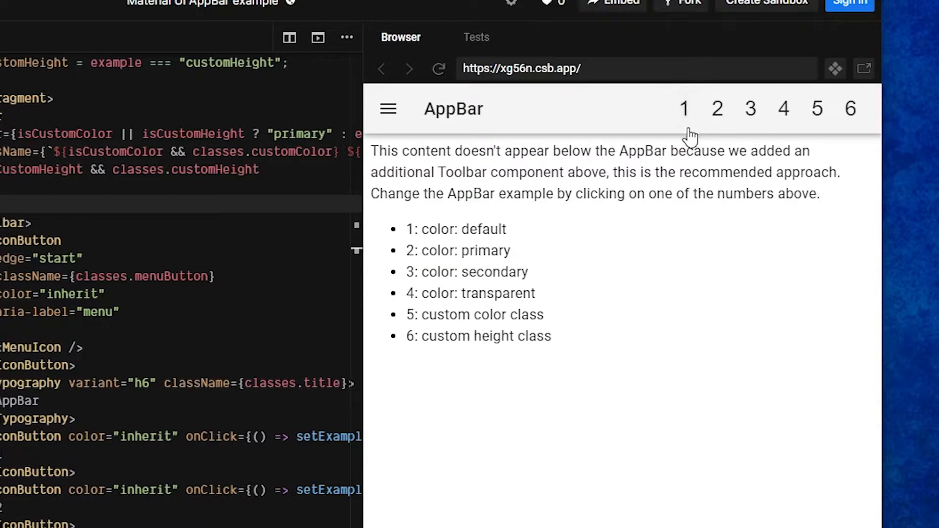
pyautogui.click(718, 108)
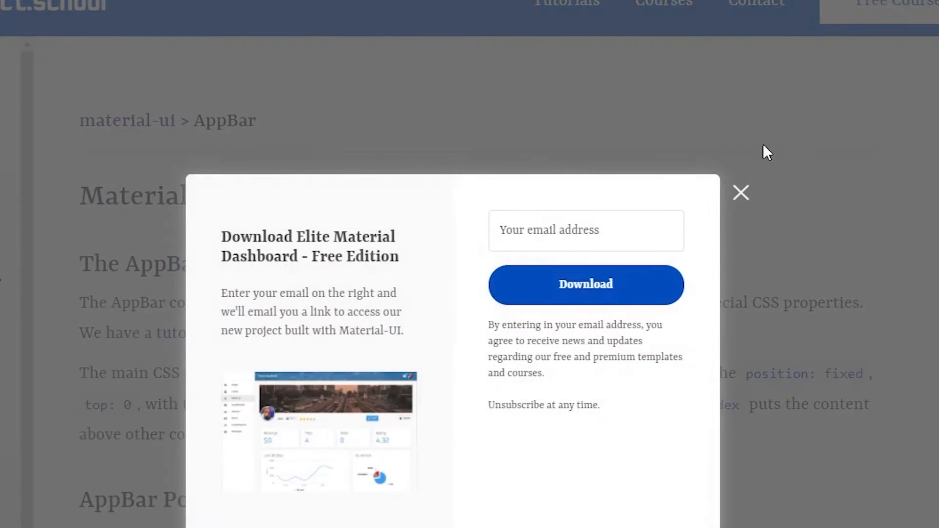
# Dismiss the Elite Material Dashboard popup and scroll through the AppBar article sections.
pyautogui.click(741, 192)
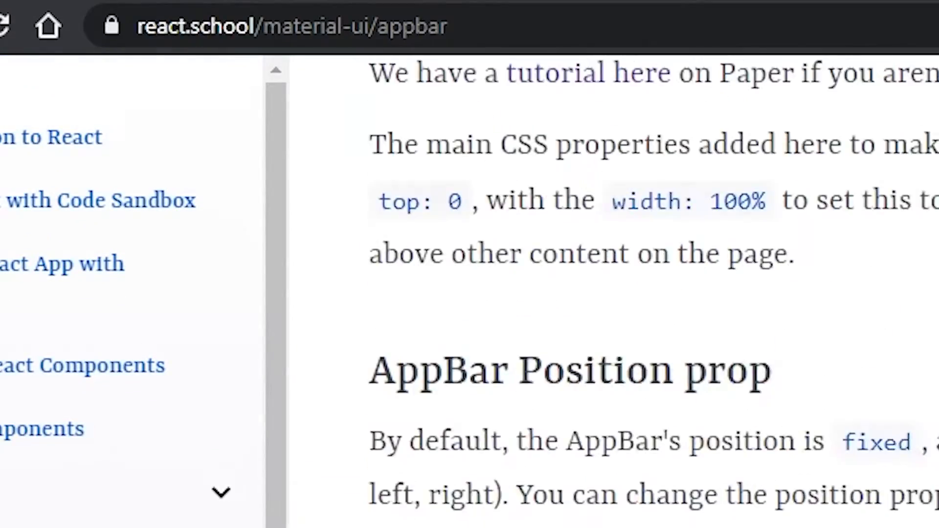
pyautogui.scroll(-3)
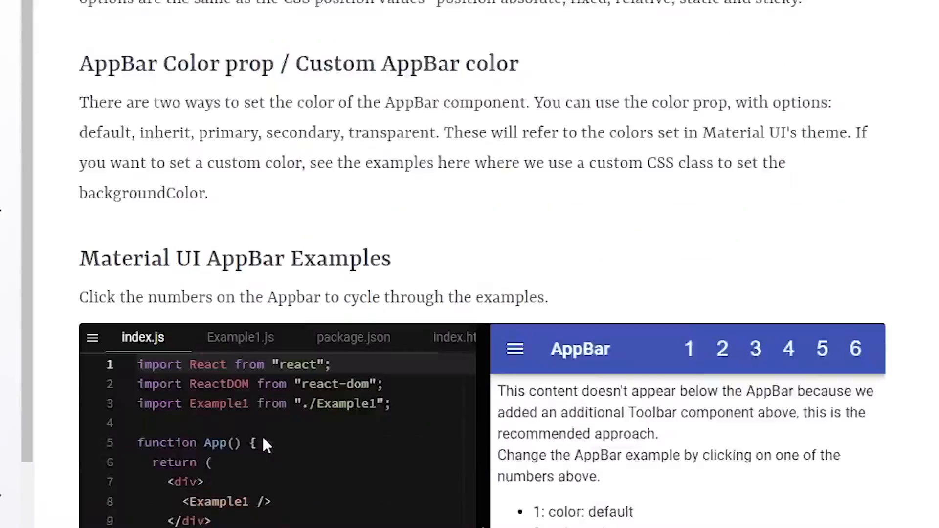
pyautogui.scroll(-3)
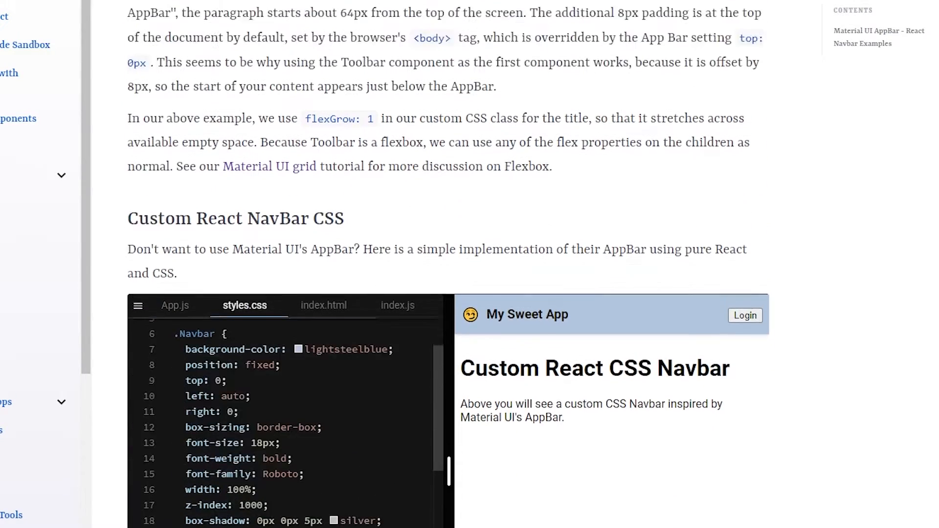
pyautogui.scroll(-3)
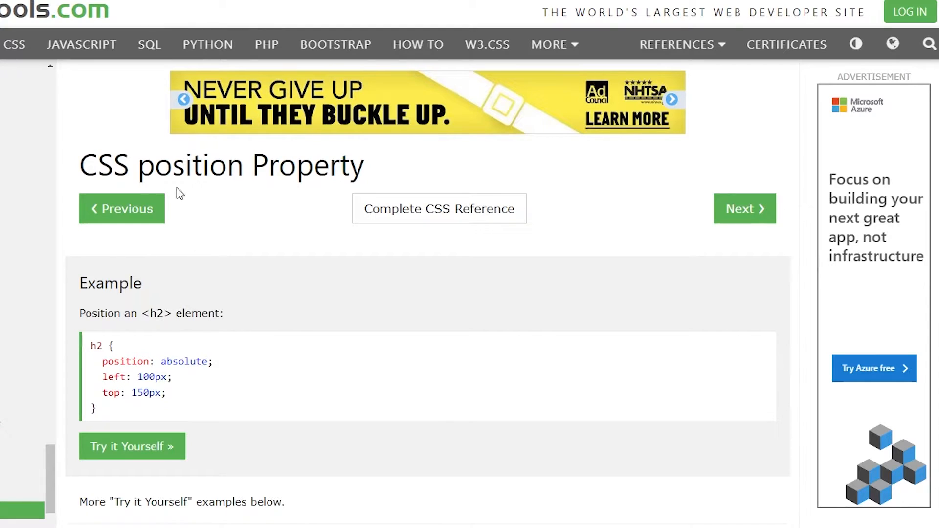
# Scroll to the Property Values table and highlight the 'fixed' value.
pyautogui.scroll(-3)
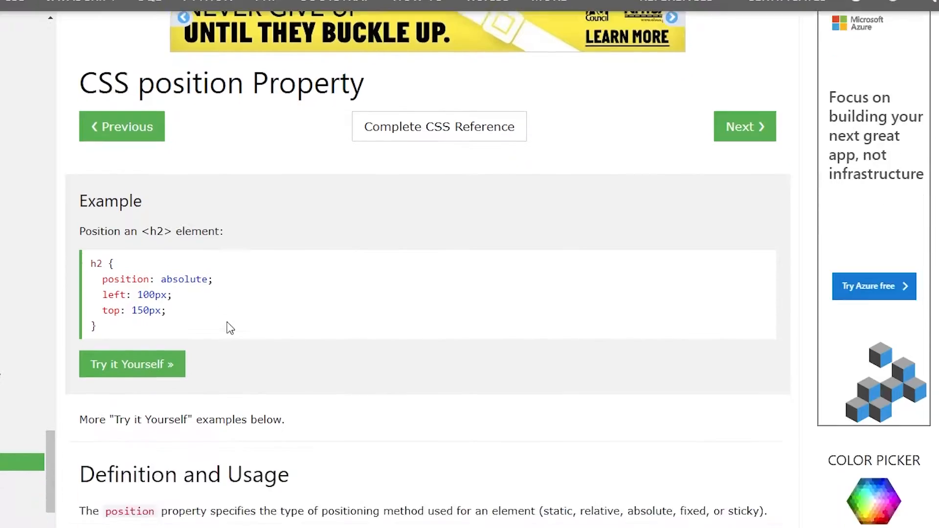
pyautogui.scroll(-3)
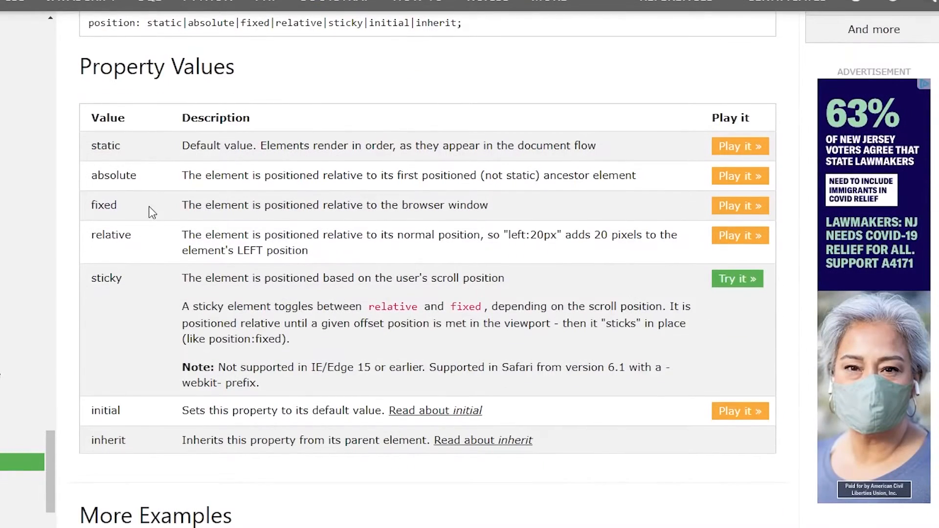
pyautogui.doubleClick(102, 205)
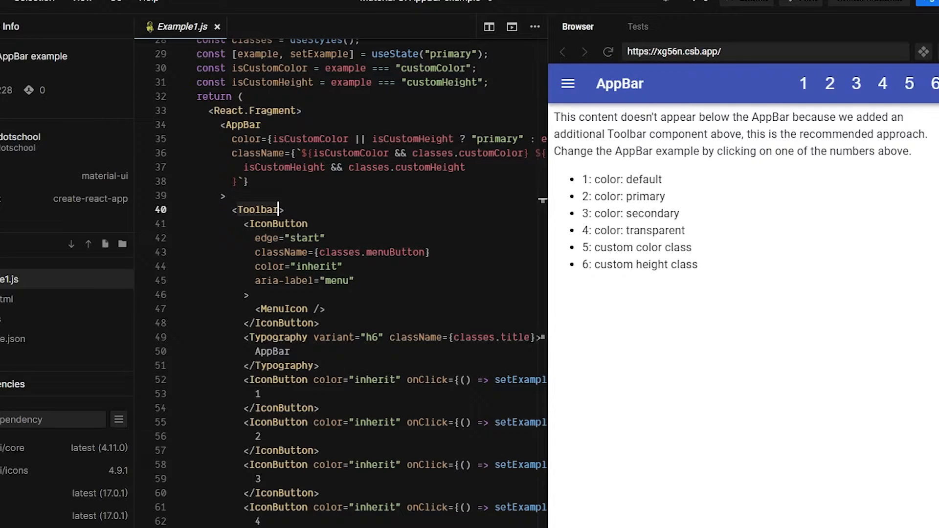
# Scroll Example1.js down to the AppBar and Toolbar JSX.
pyautogui.scroll(-3)
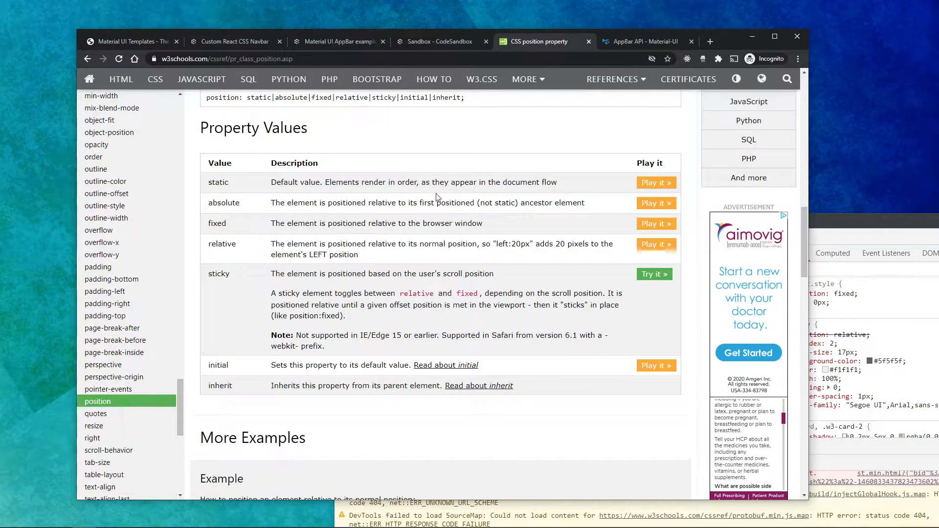
# Open DevTools on the W3Schools page via the Inspect context option.
pyautogui.rightClick(437, 197)
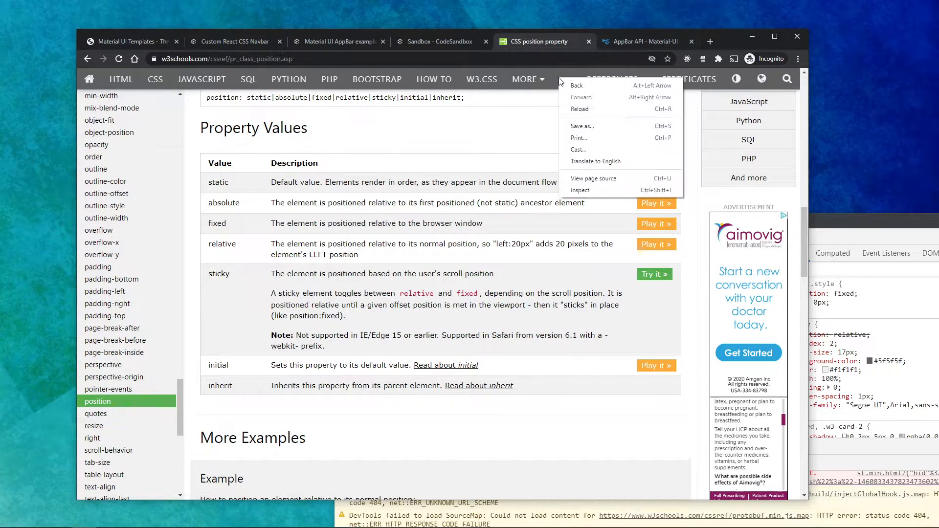
pyautogui.click(580, 190)
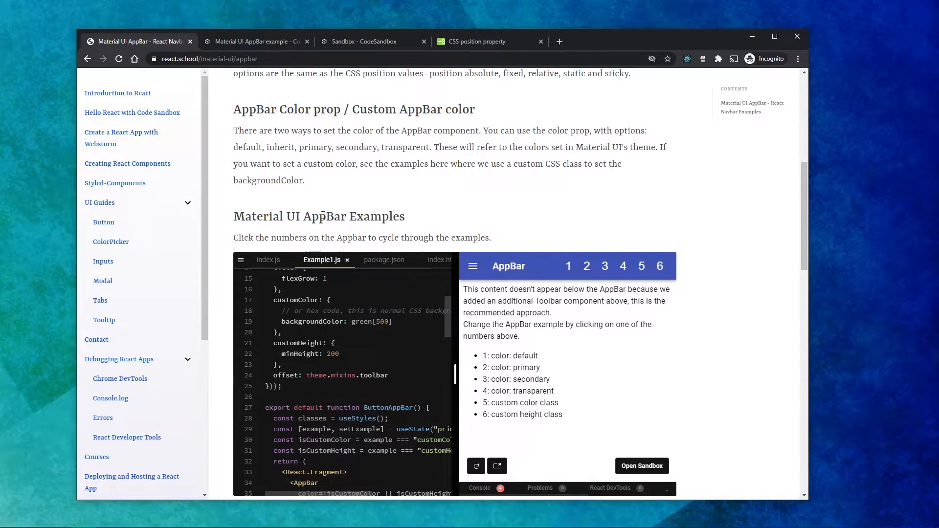
# Return to the react.school article and open the Custom React NavBar CSS embed.
pyautogui.click(254, 41)
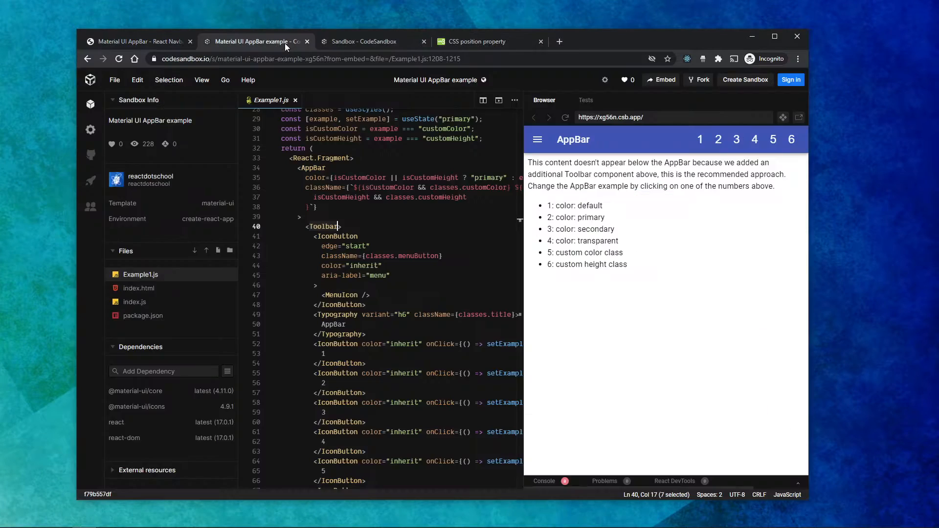
pyautogui.click(138, 41)
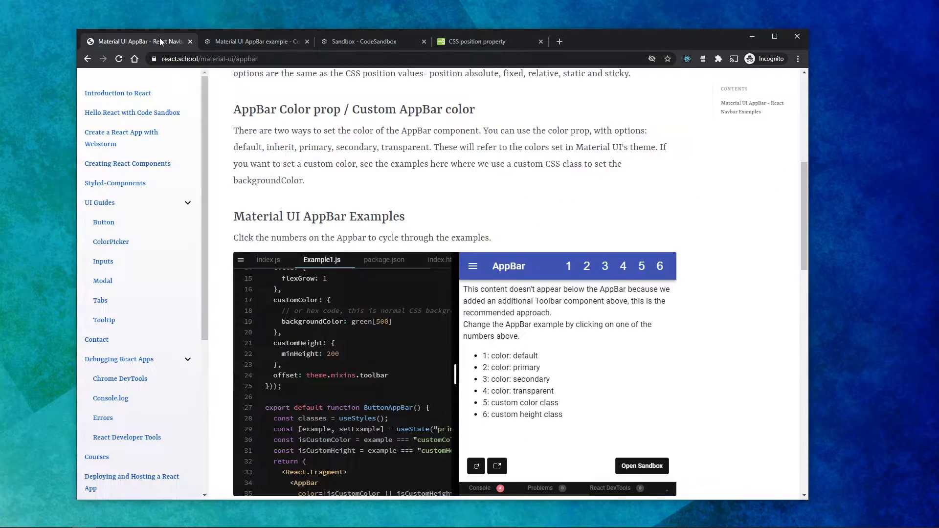
pyautogui.scroll(-3)
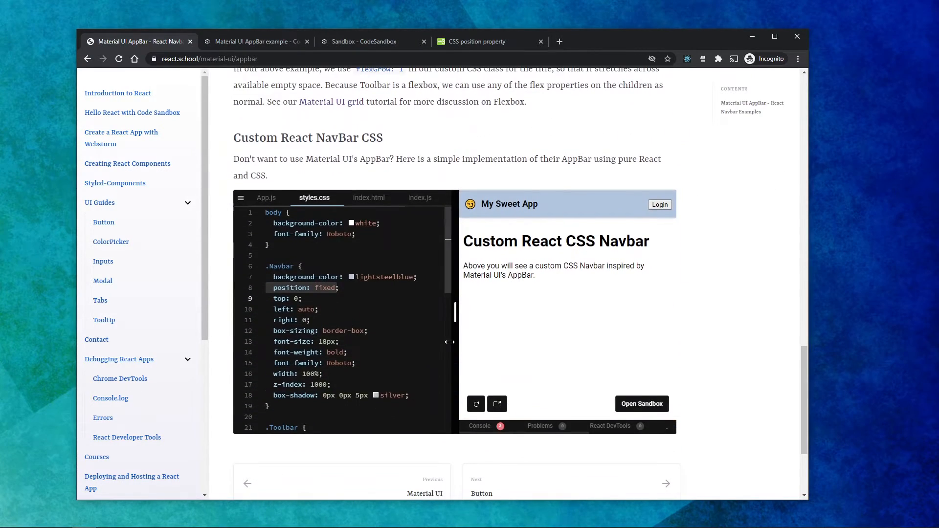
pyautogui.click(642, 403)
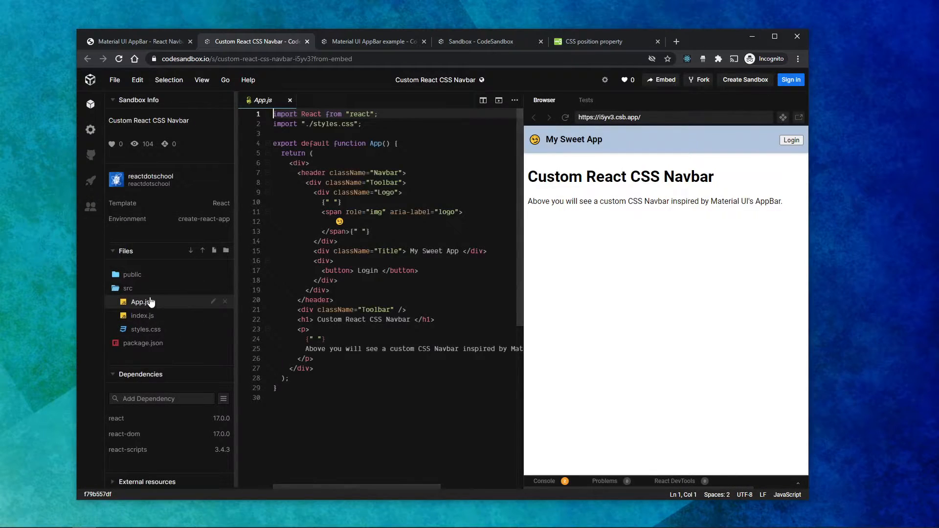
# Show src/styles.css with the navbar rules, then go back to the react.school article.
pyautogui.click(145, 329)
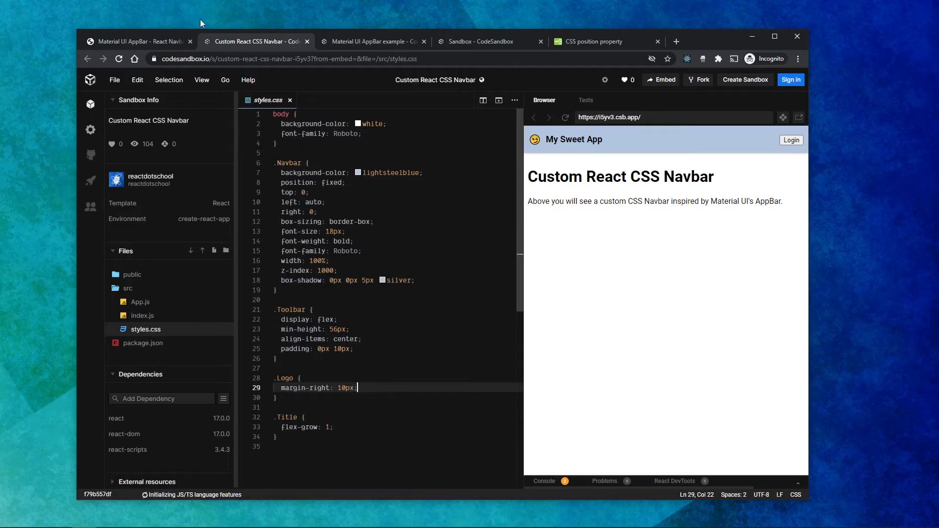
pyautogui.click(138, 41)
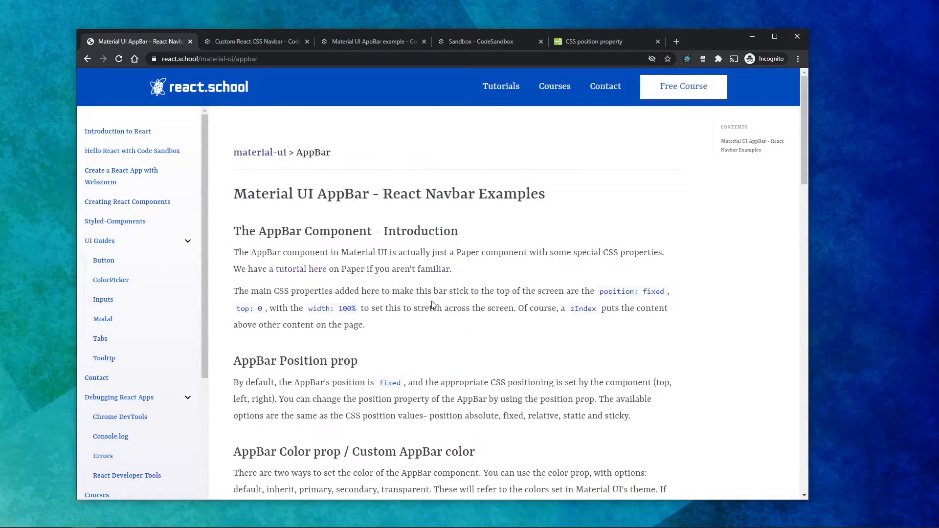
pyautogui.scroll(-3)
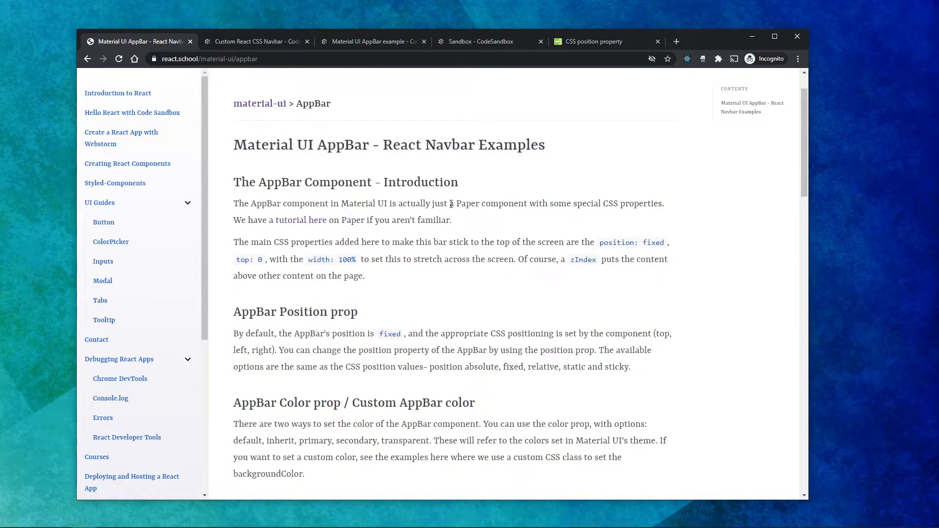
pyautogui.moveTo(456, 204); pyautogui.dragTo(505, 203)
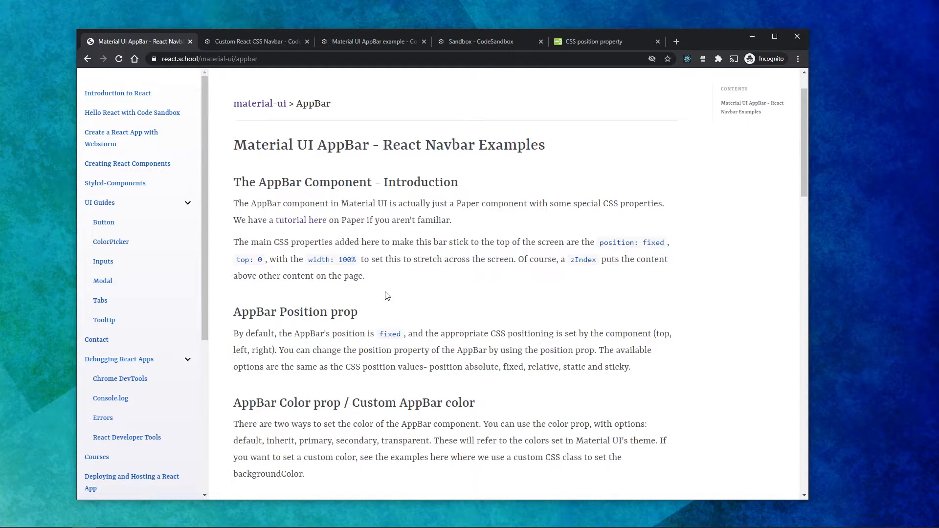
# Switch between the Custom CSS Navbar and Material UI AppBar example sandboxes to compare their Toolbar code.
pyautogui.click(258, 41)
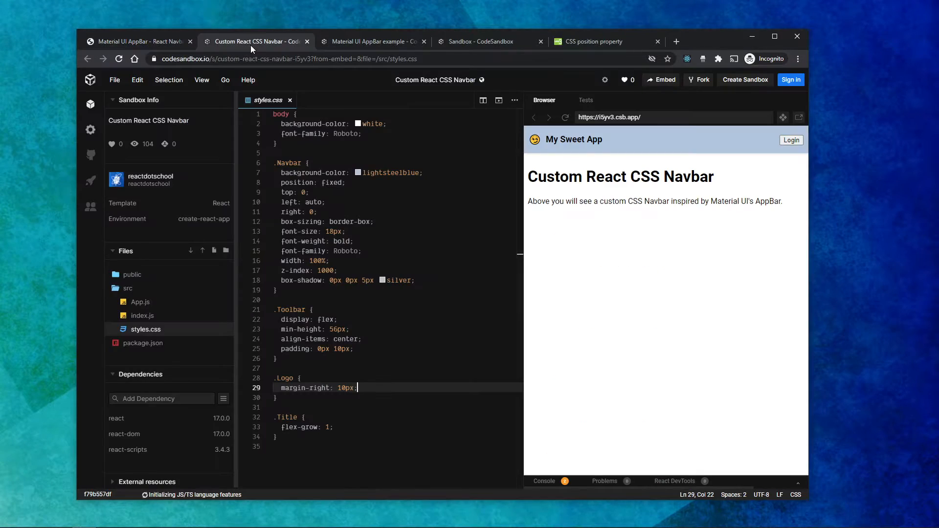
pyautogui.moveTo(666, 154)
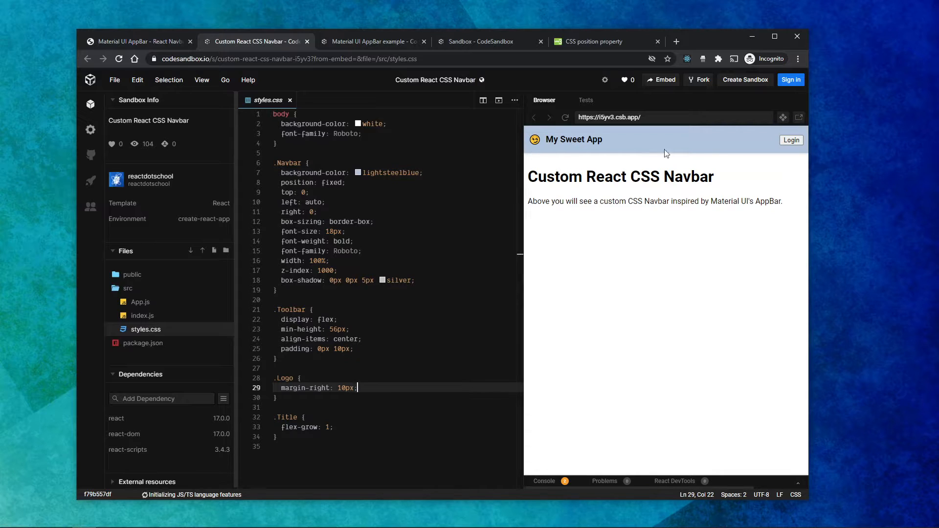
pyautogui.click(372, 41)
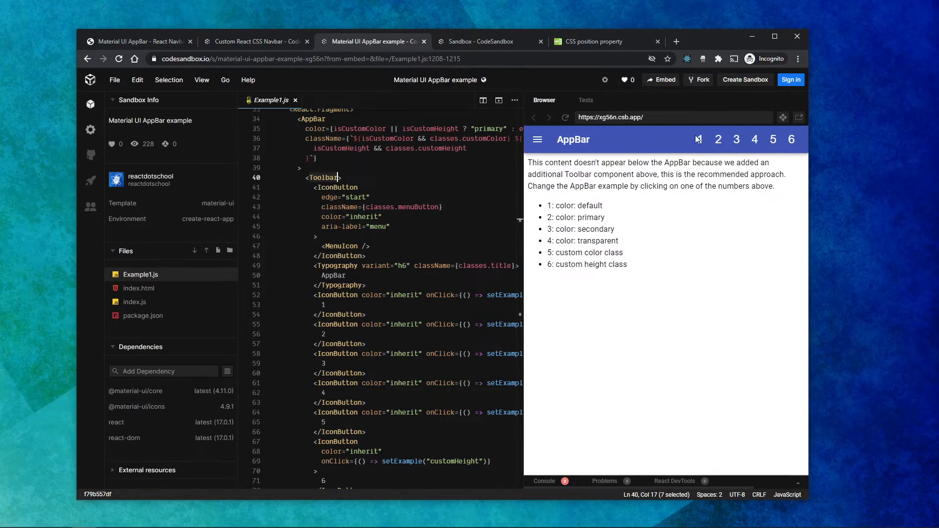
pyautogui.click(255, 41)
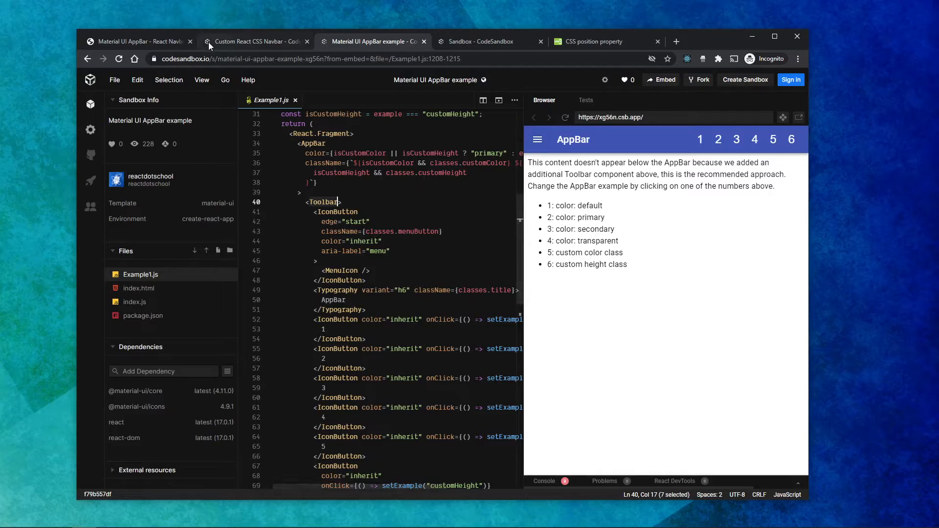
# Scroll the react.school article through the Toolbar component section to the AppBar Examples embed.
pyautogui.click(138, 41)
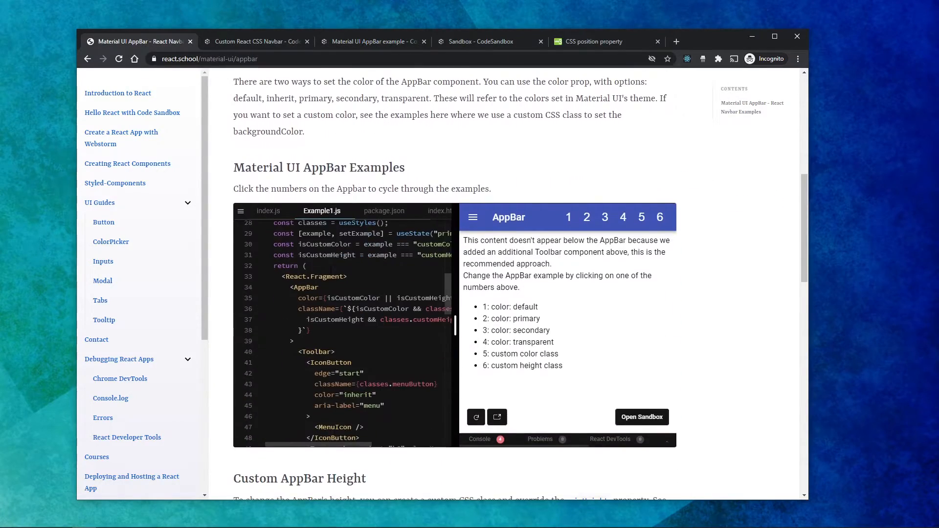
pyautogui.scroll(-3)
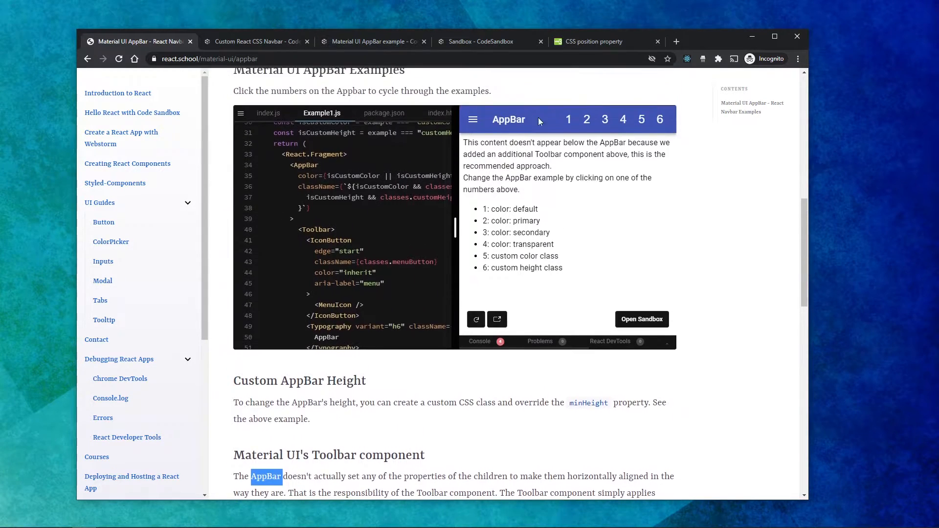
pyautogui.scroll(-3)
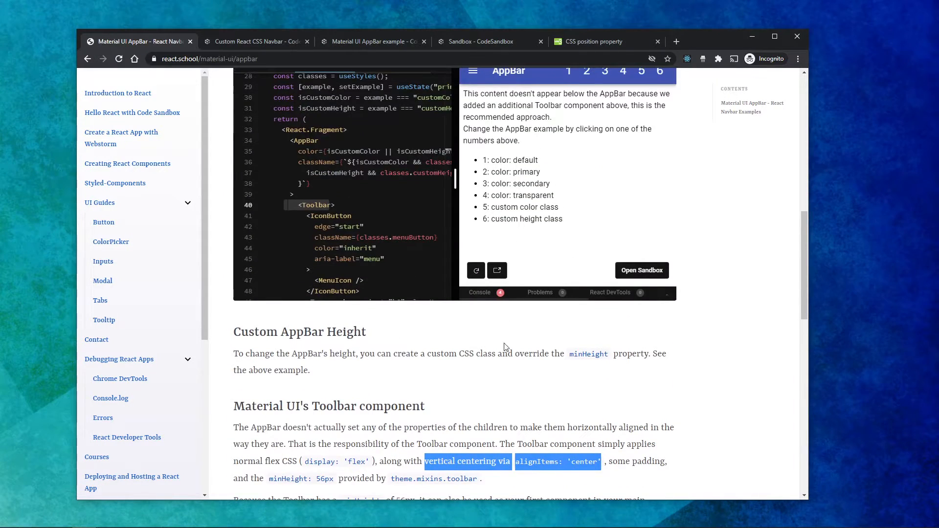
pyautogui.scroll(-3)
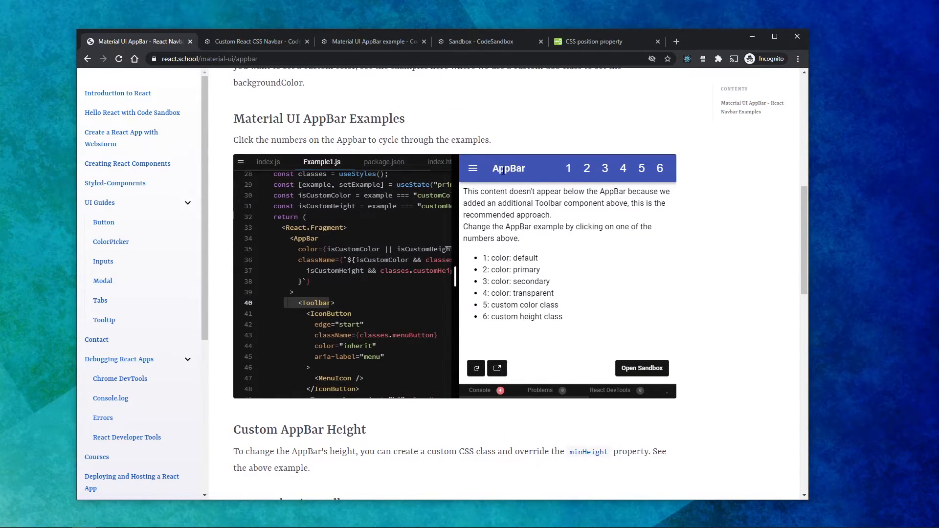
pyautogui.moveTo(474, 436)
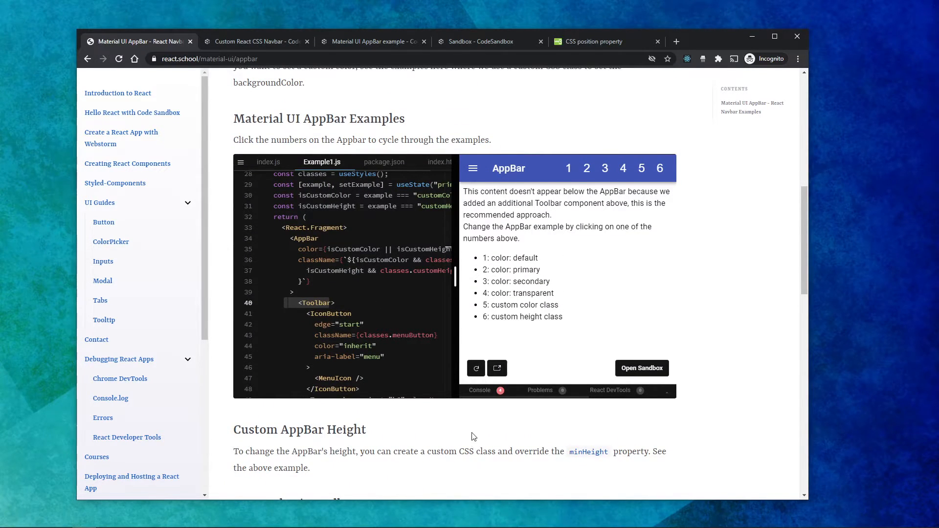
pyautogui.scroll(-3)
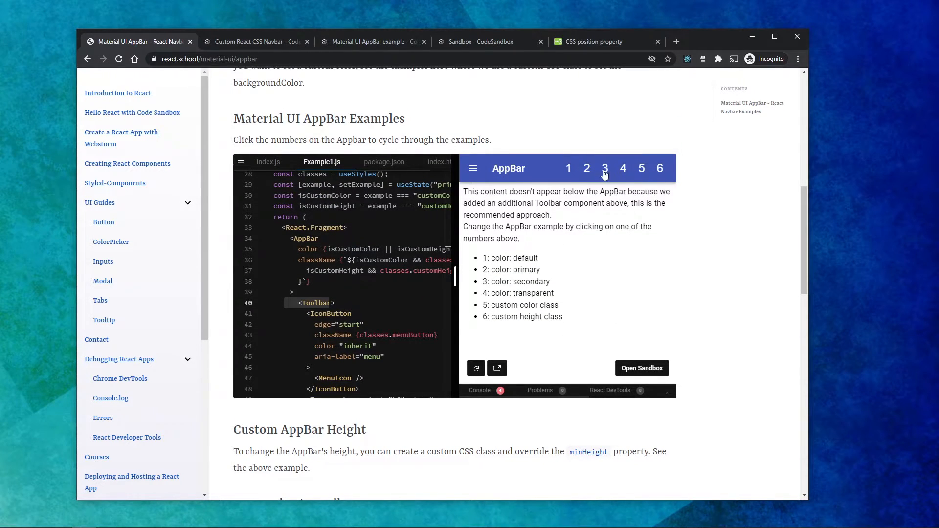
pyautogui.scroll(-3)
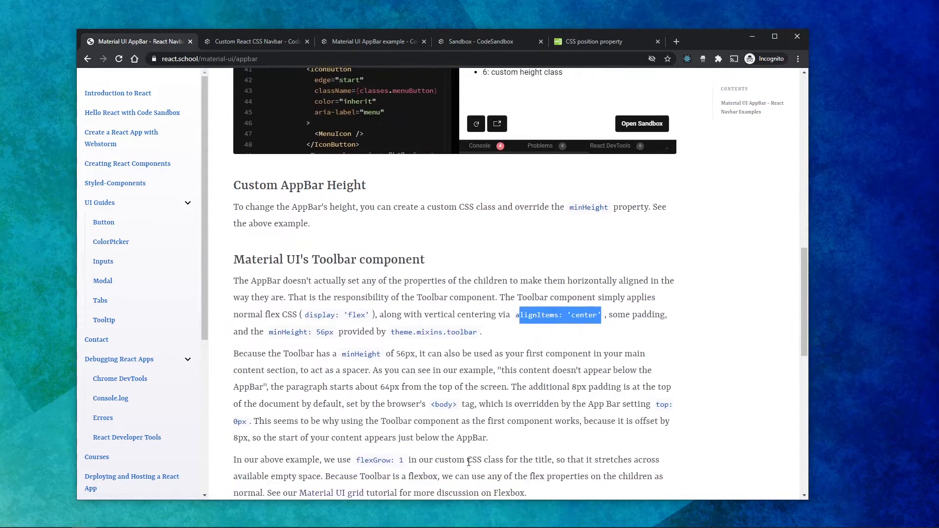
pyautogui.scroll(-3)
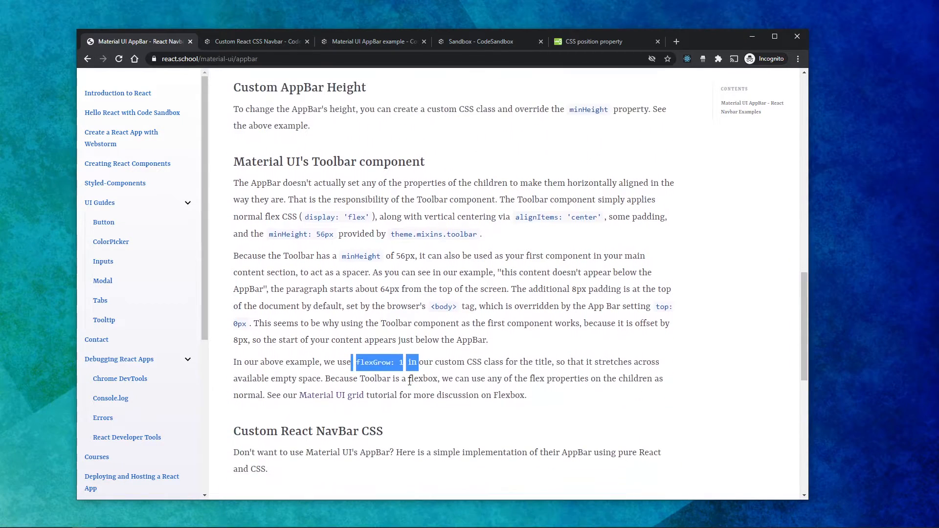
pyautogui.scroll(-3)
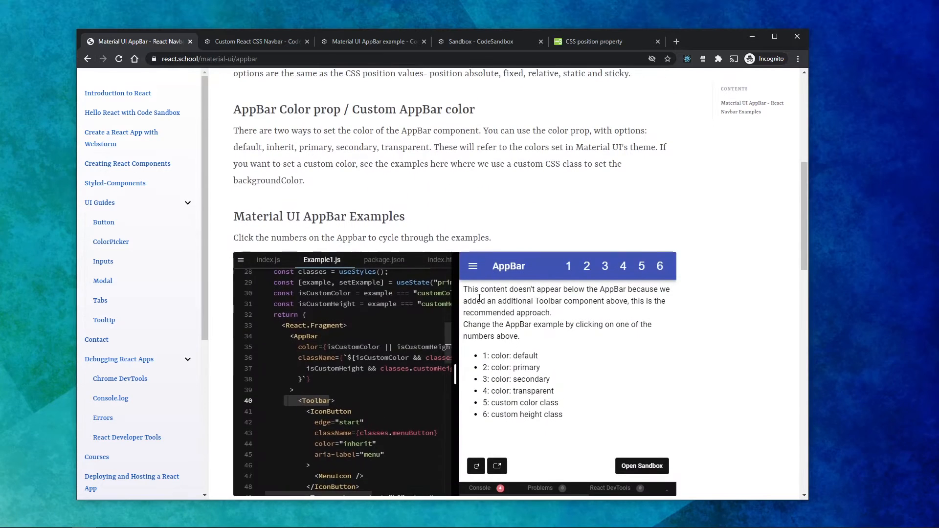
# View the xg56n.csb.app full-page AppBar preview, then return to the react.school article.
pyautogui.click(257, 41)
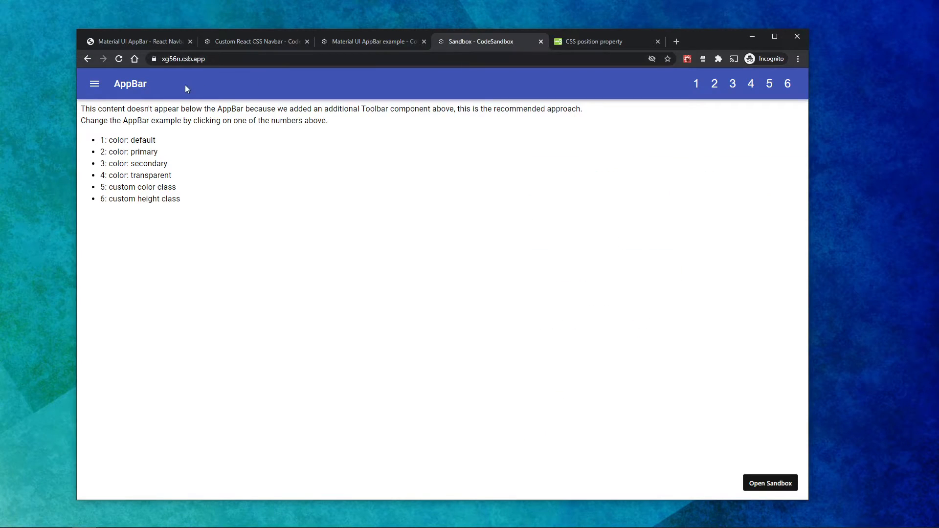
pyautogui.moveTo(541, 88)
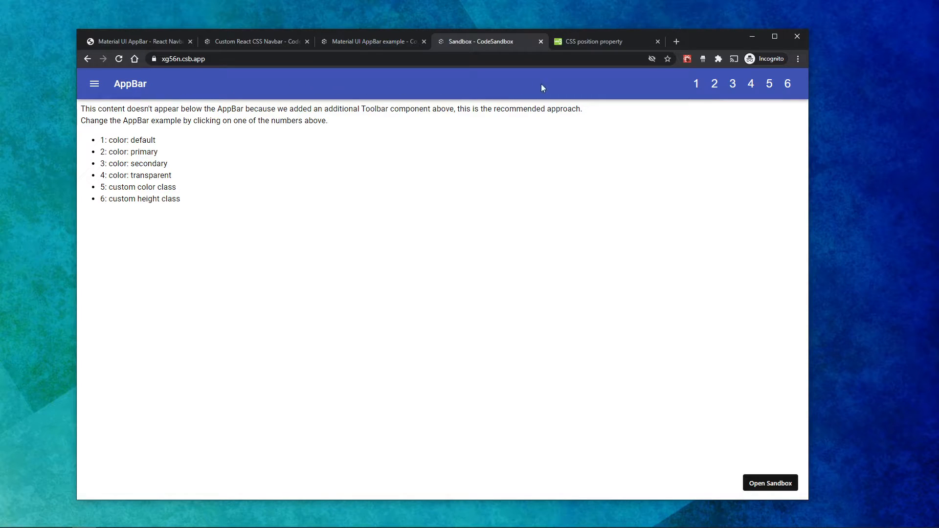
pyautogui.moveTo(263, 94)
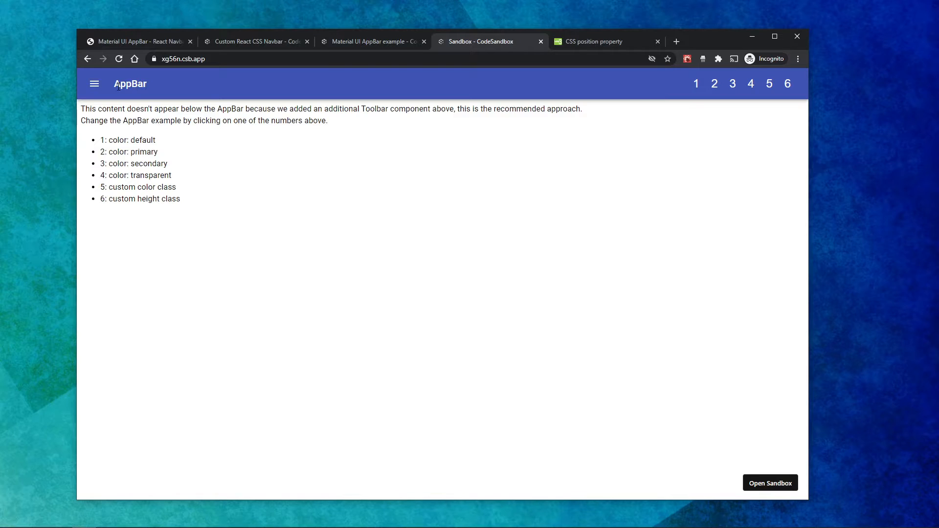
pyautogui.moveTo(695, 84)
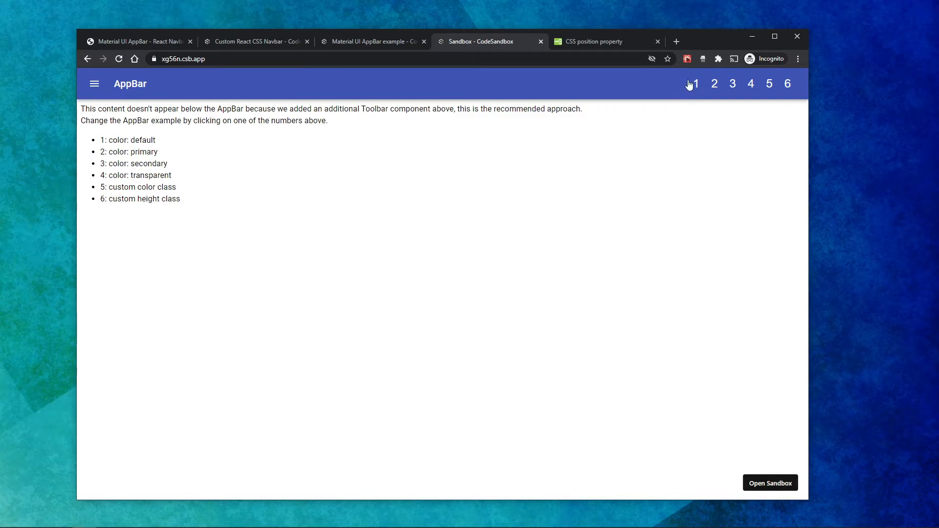
pyautogui.moveTo(652, 81)
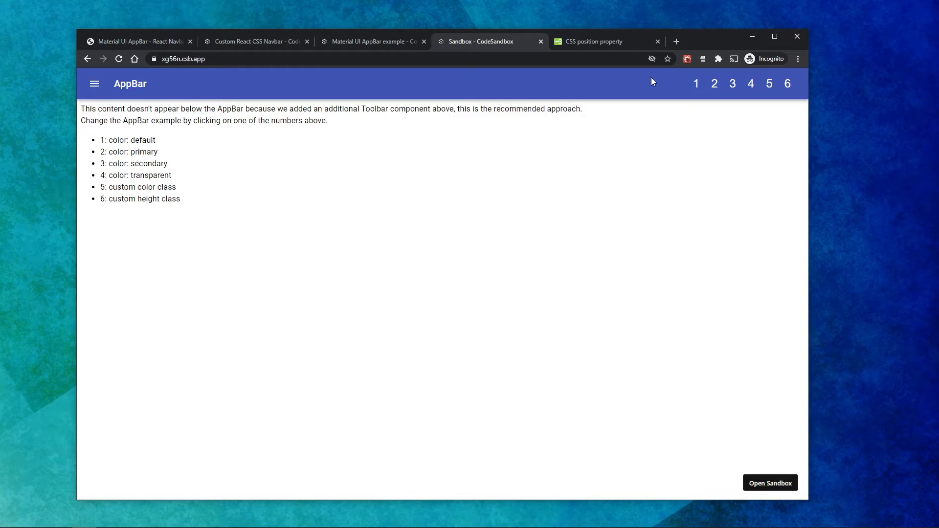
pyautogui.moveTo(345, 88)
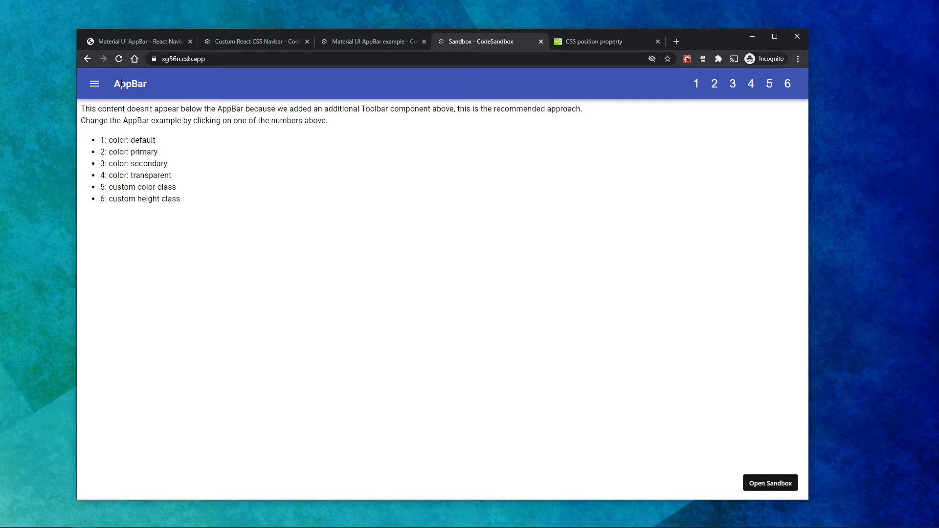
pyautogui.click(138, 41)
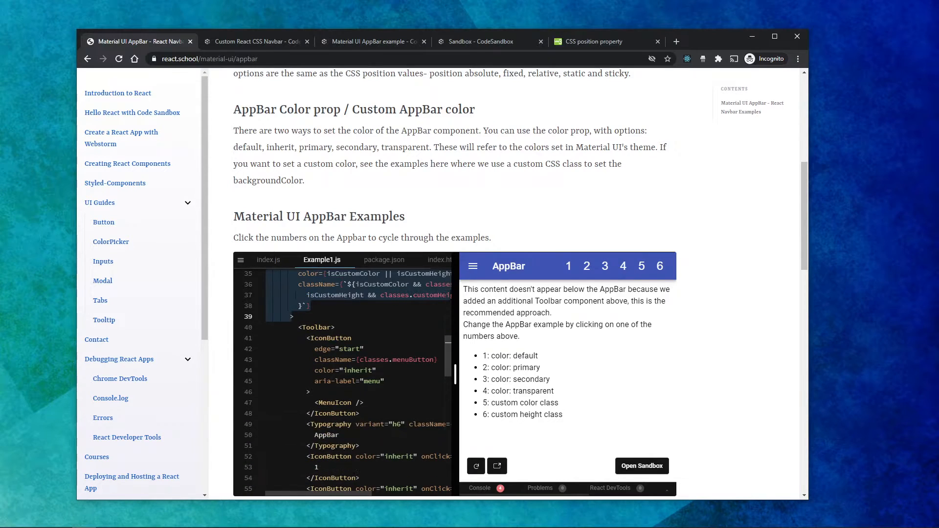
pyautogui.scroll(-3)
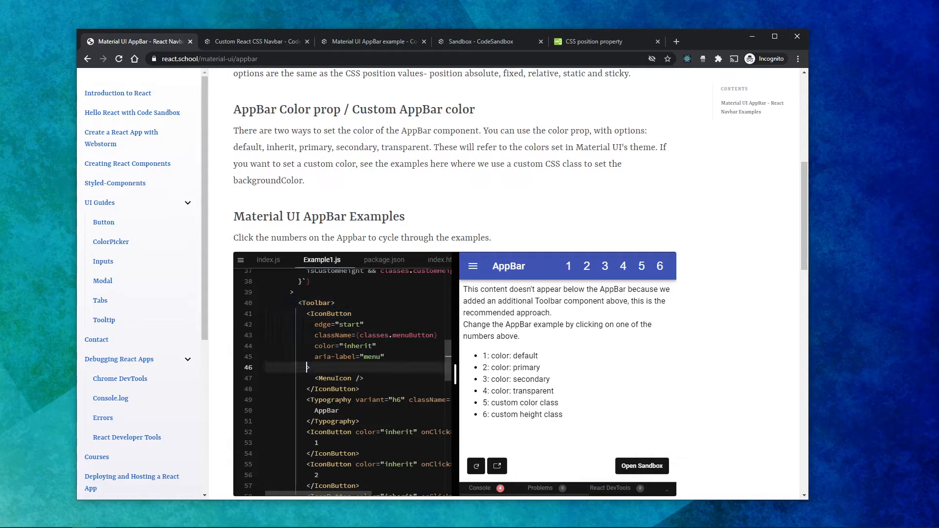
pyautogui.click(482, 41)
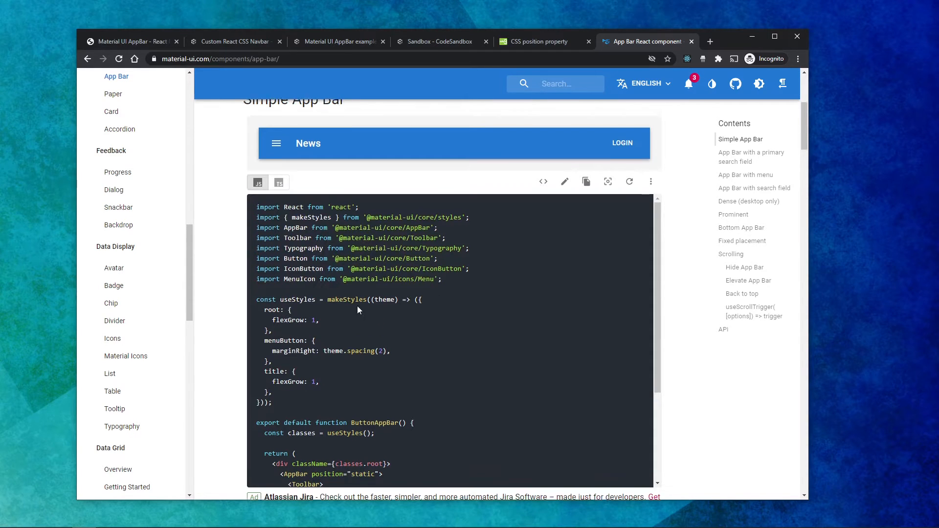
# Read the Simple App Bar styles, highlighting the title style rule.
pyautogui.scroll(3)
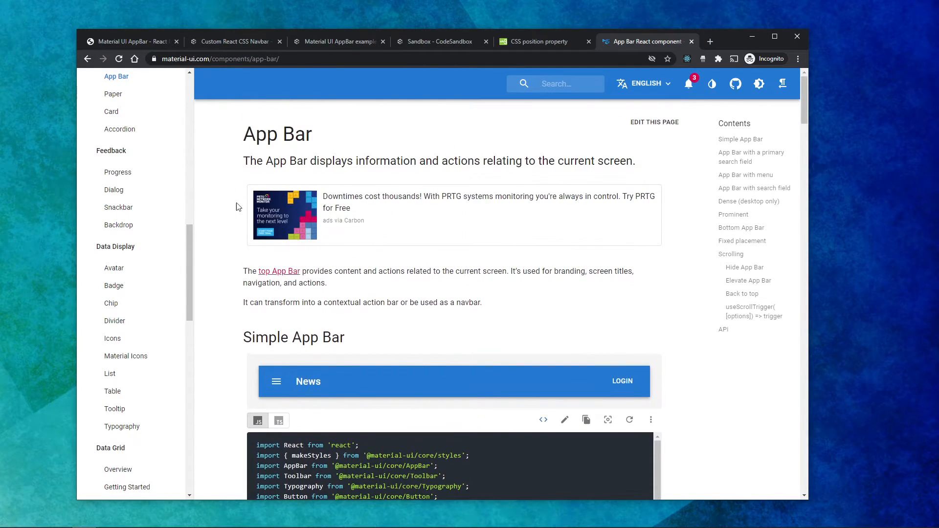
pyautogui.scroll(-3)
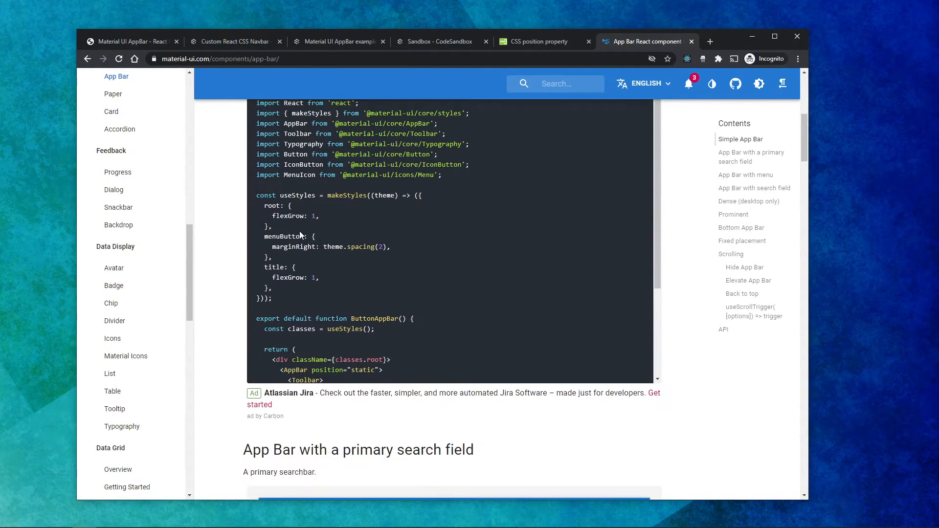
pyautogui.moveTo(261, 267); pyautogui.dragTo(273, 289)
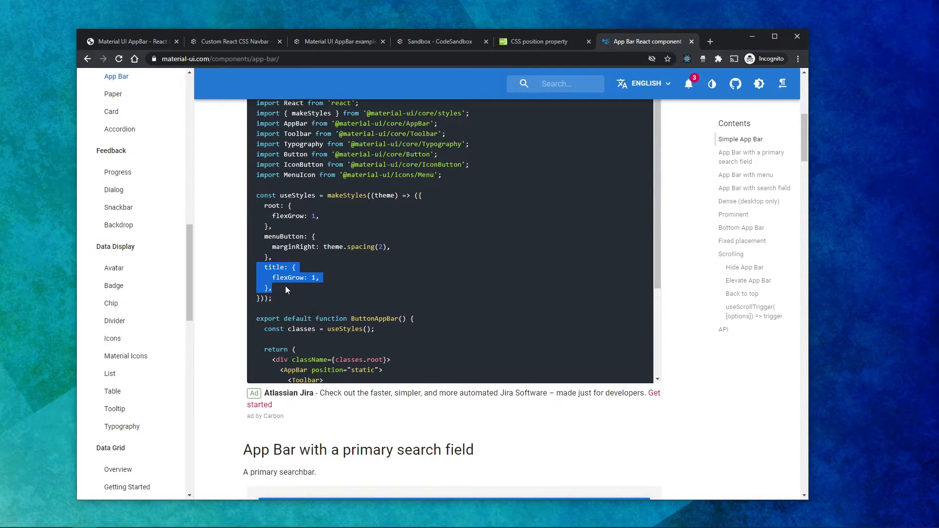
pyautogui.scroll(-3)
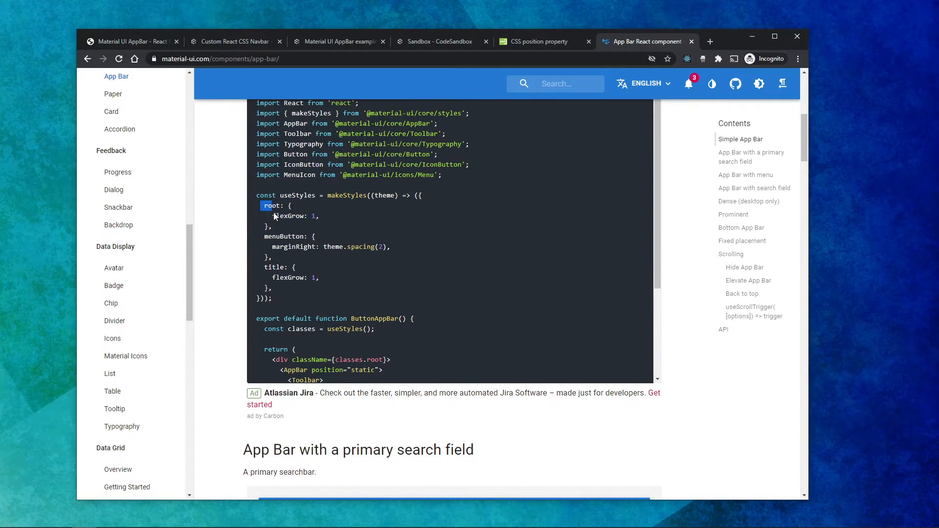
# Continue down to the root div and the AppBar, Toolbar, Typography and Login button markup.
pyautogui.scroll(-3)
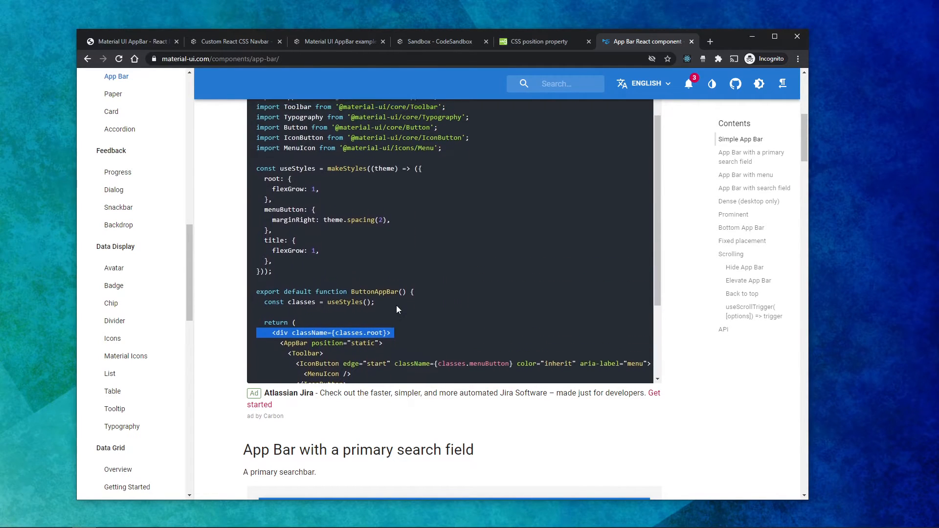
pyautogui.scroll(-3)
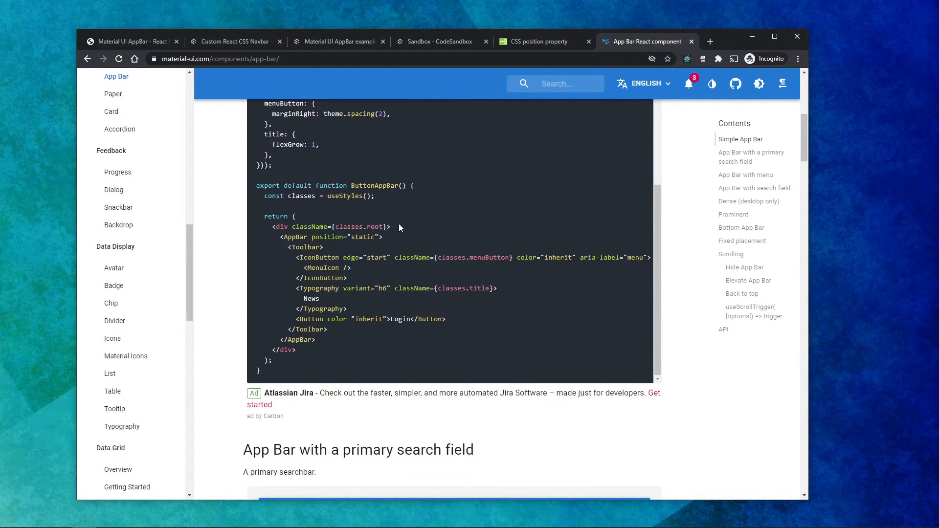
pyautogui.doubleClick(324, 226)
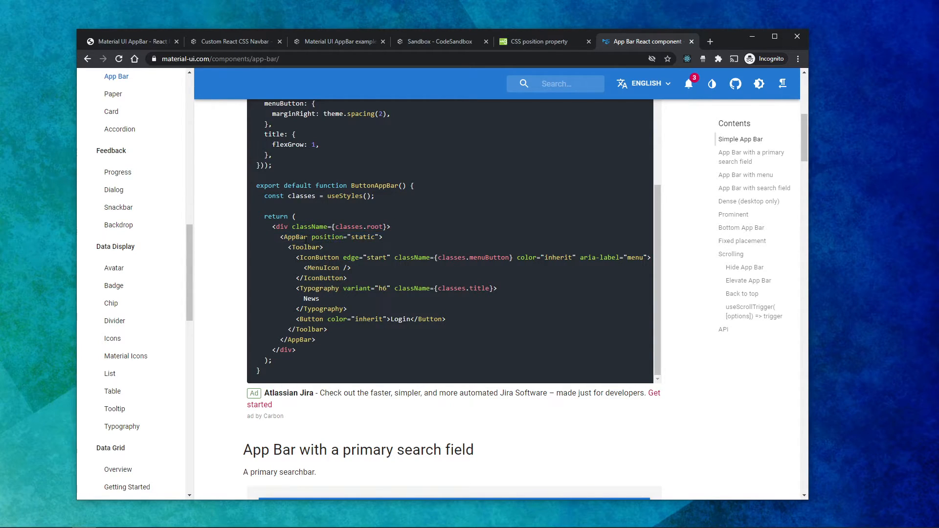
pyautogui.moveTo(381, 277)
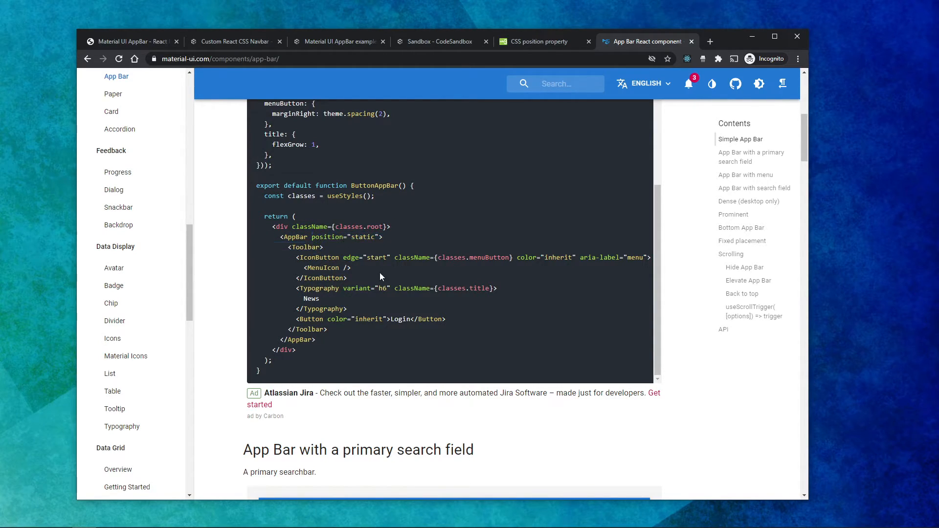
pyautogui.doubleClick(343, 237)
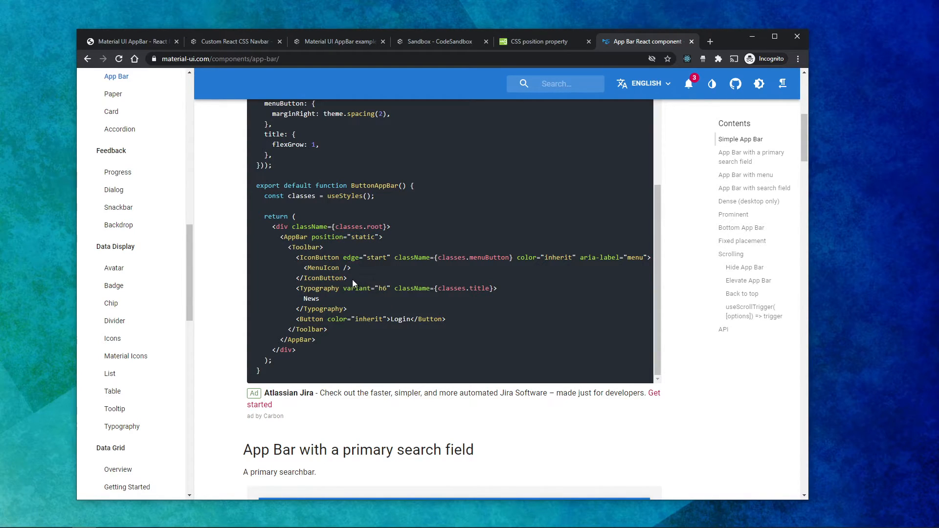
# Return to the react.school AppBar tutorial and reach its Material UI AppBar Examples section.
pyautogui.click(537, 41)
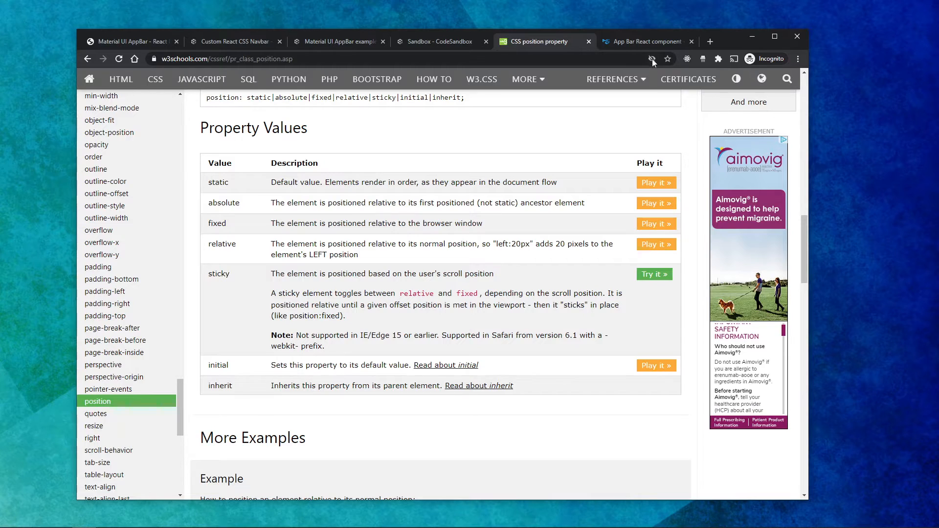
pyautogui.click(233, 41)
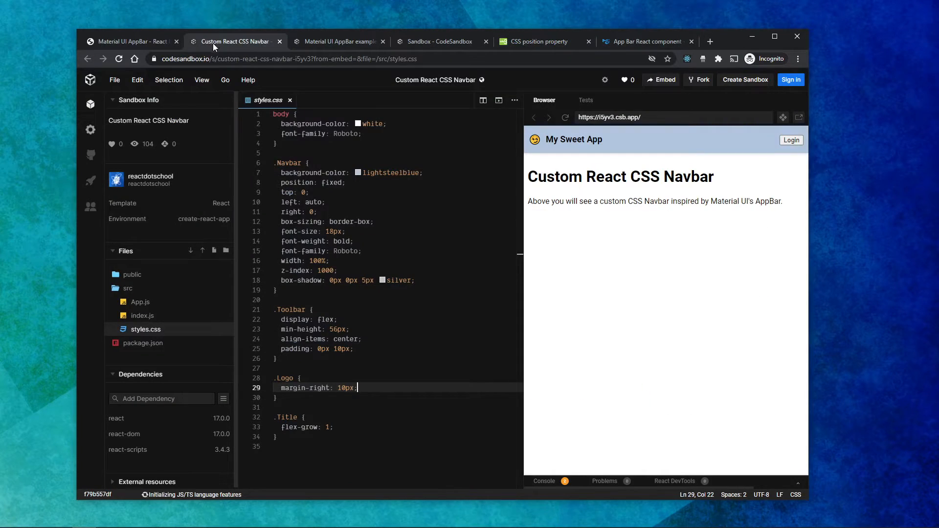
pyautogui.click(127, 41)
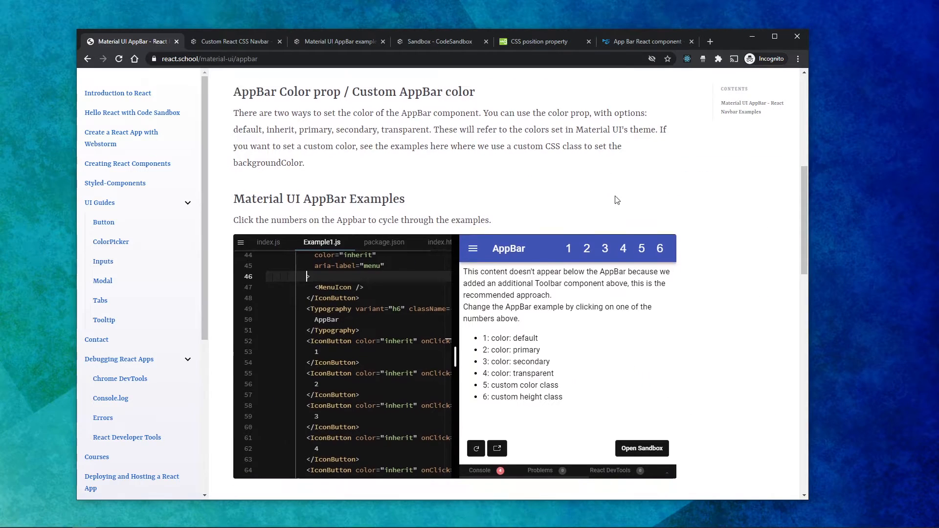
pyautogui.scroll(-3)
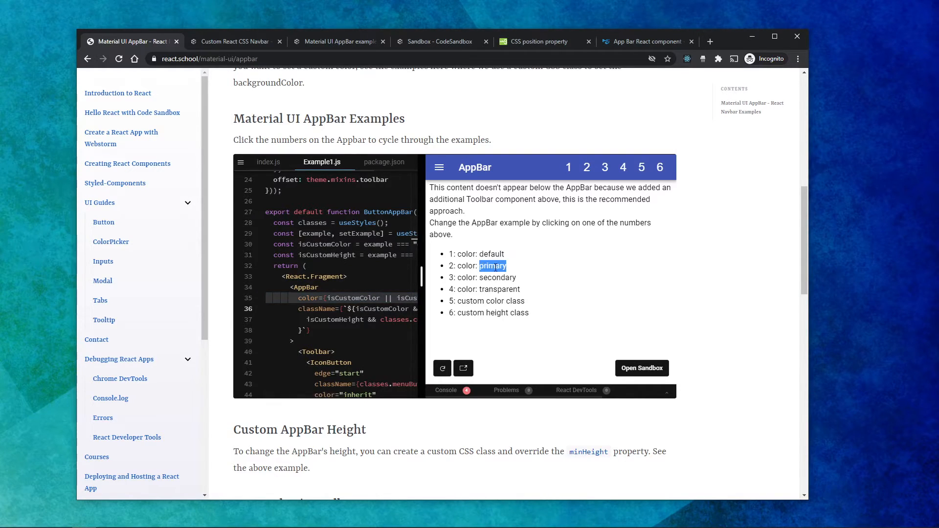
# Cycle the embedded AppBar example from the primary colour to the custom colour class option.
pyautogui.doubleClick(500, 290)
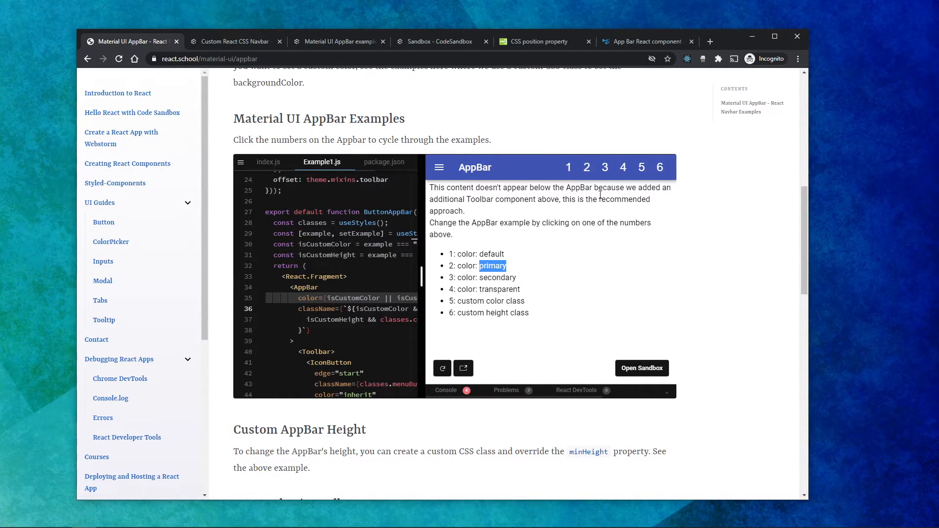
pyautogui.click(586, 168)
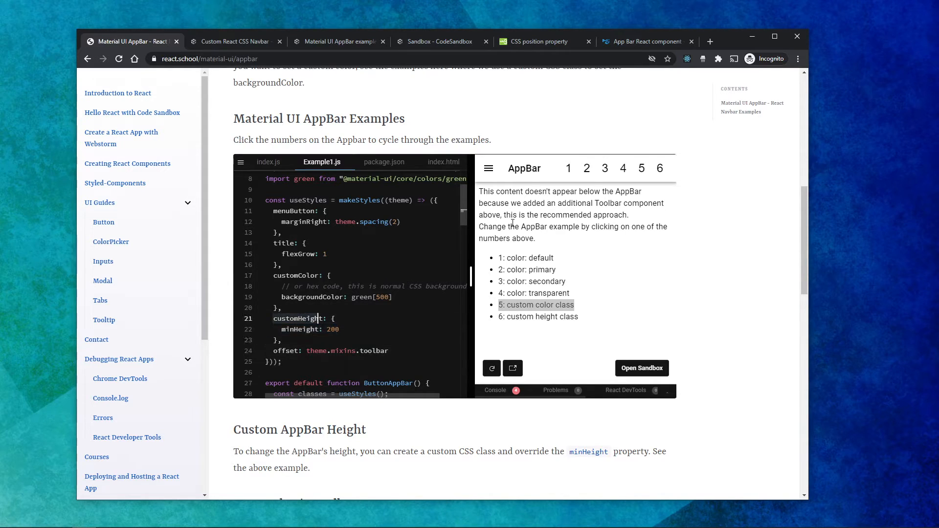
pyautogui.scroll(-3)
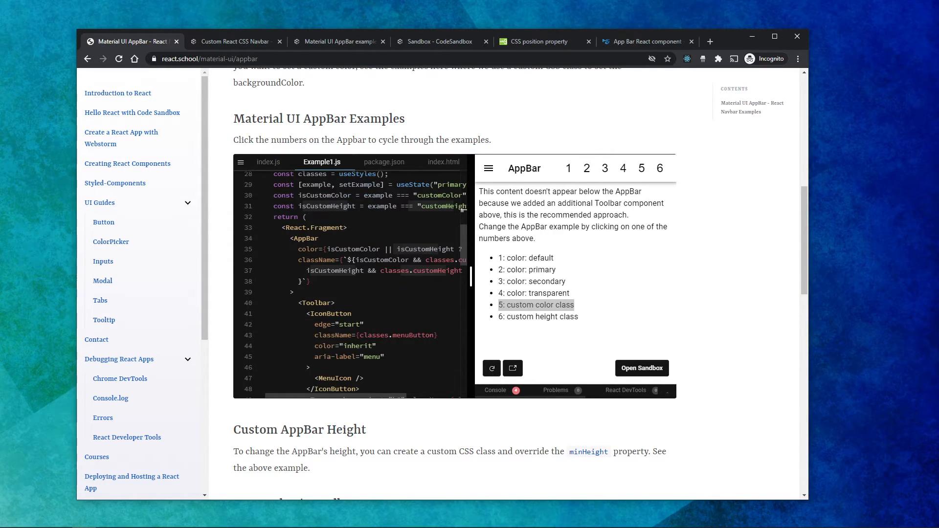
# Go back to the Material-UI App Bar docs and reach the AppBar API reference.
pyautogui.click(235, 41)
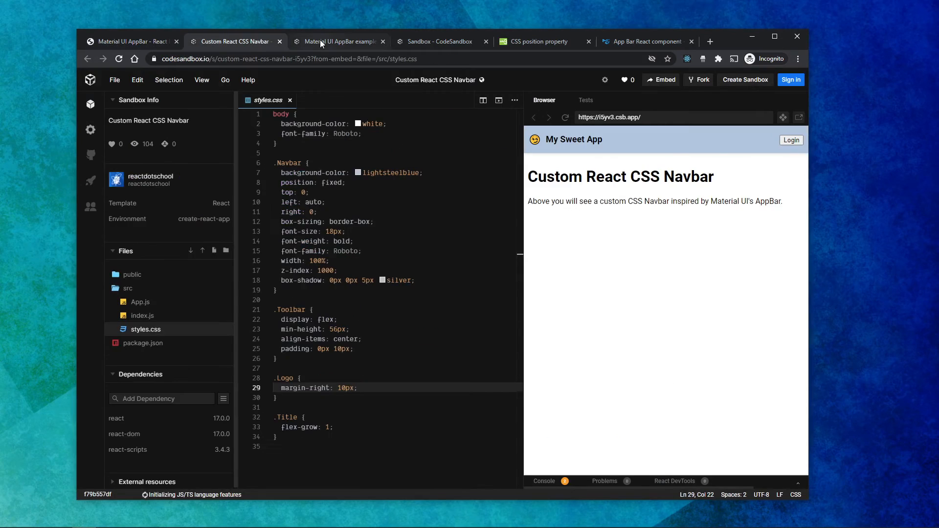
pyautogui.click(642, 42)
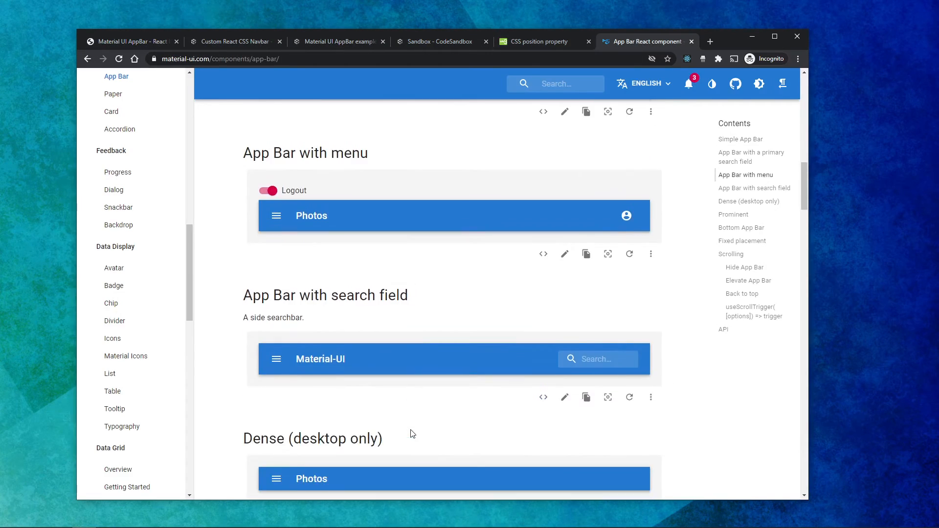
pyautogui.scroll(-3)
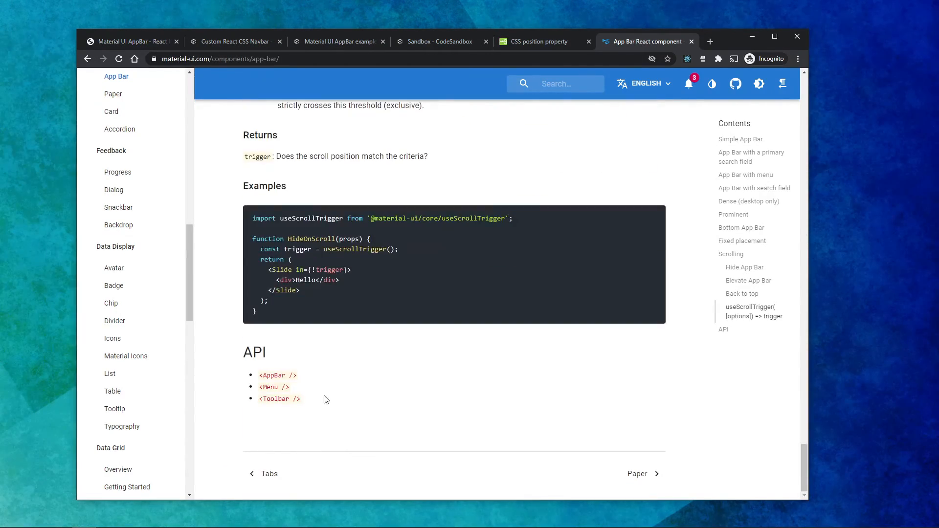
pyautogui.click(274, 375)
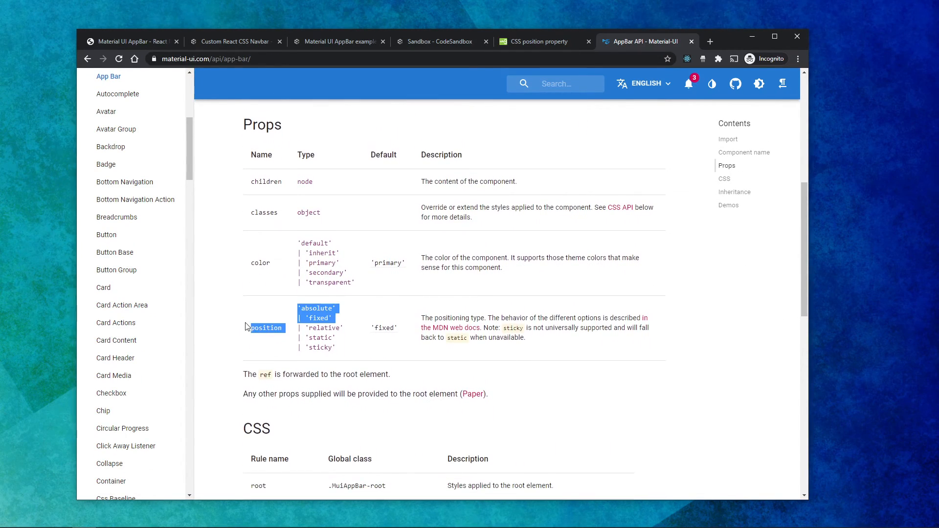
pyautogui.click(307, 317)
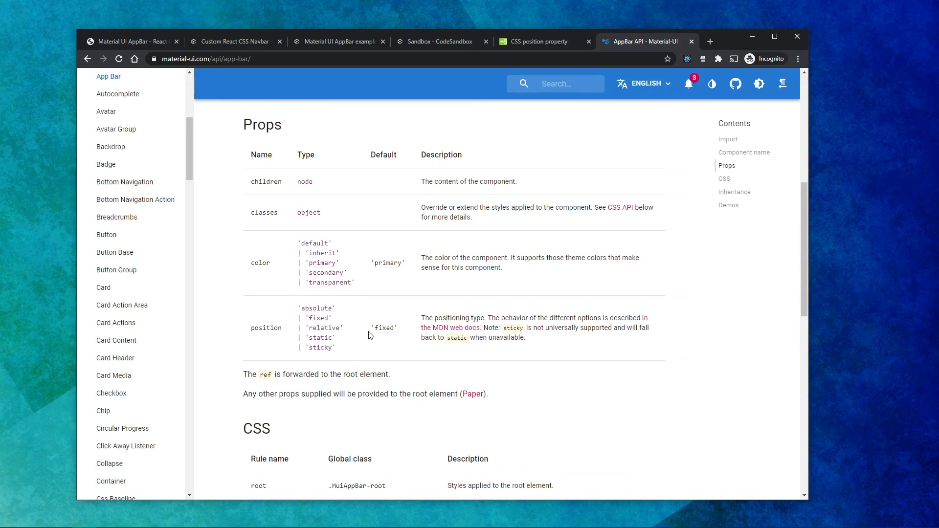
# Review the Props table, highlighting the root note and the position, color and classes props.
pyautogui.doubleClick(383, 328)
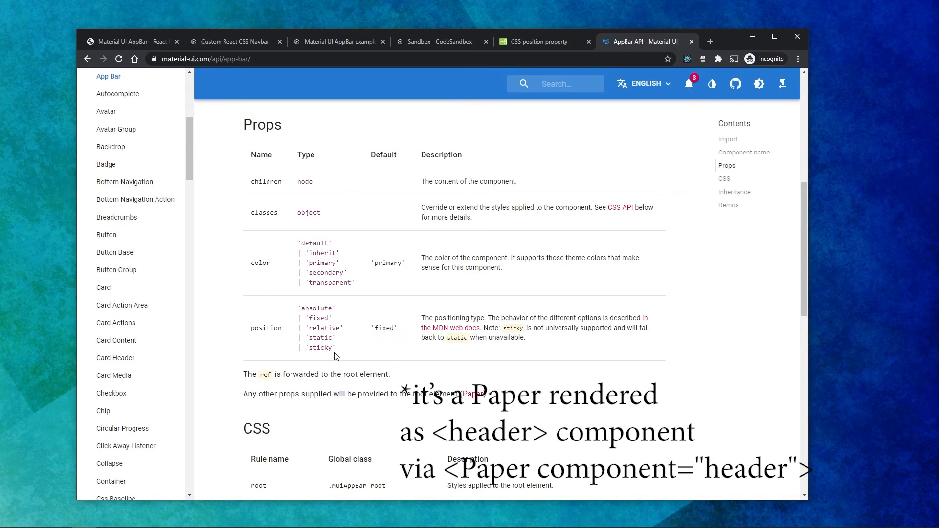
pyautogui.doubleClick(421, 395)
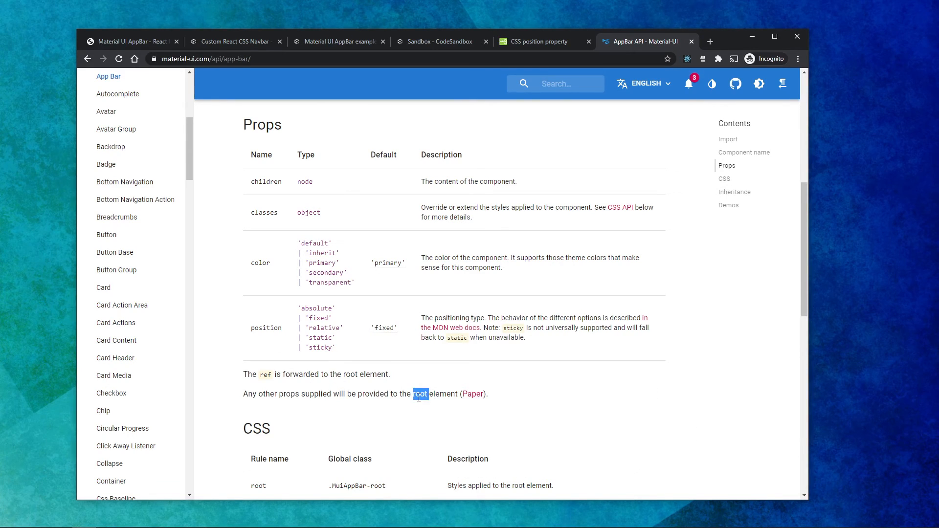
pyautogui.tripleClick(365, 393)
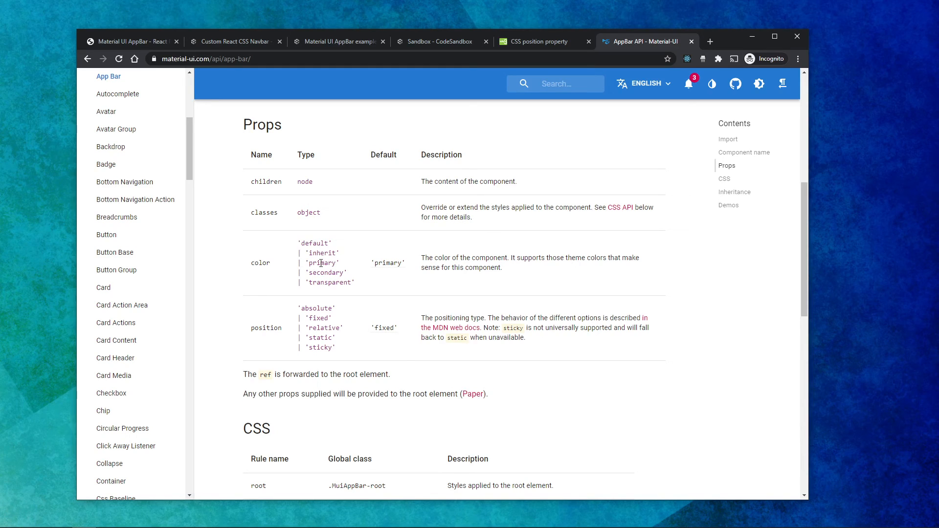
pyautogui.doubleClick(265, 182)
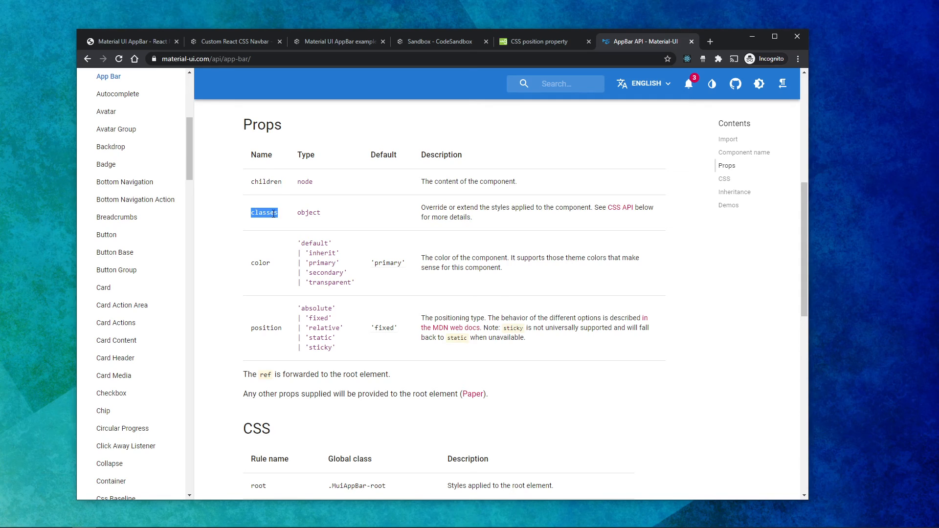
pyautogui.click(264, 212)
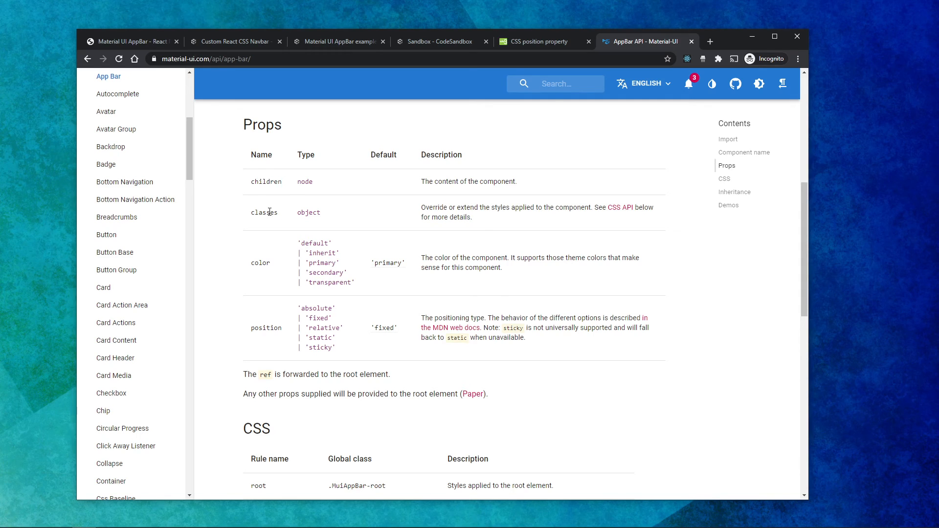
pyautogui.doubleClick(265, 212)
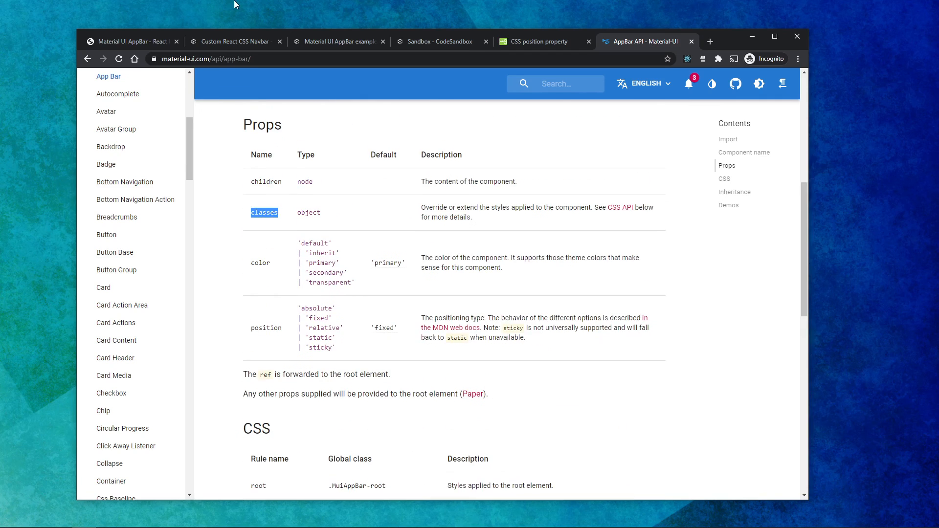
# Show the react.school Material-UI Templates for Business page at its dashboard template preview.
pyautogui.click(131, 41)
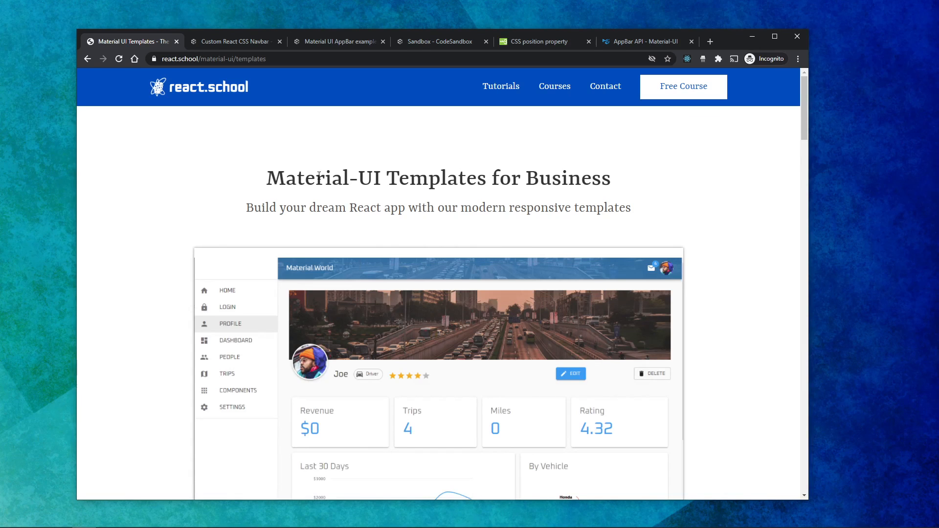
pyautogui.scroll(-3)
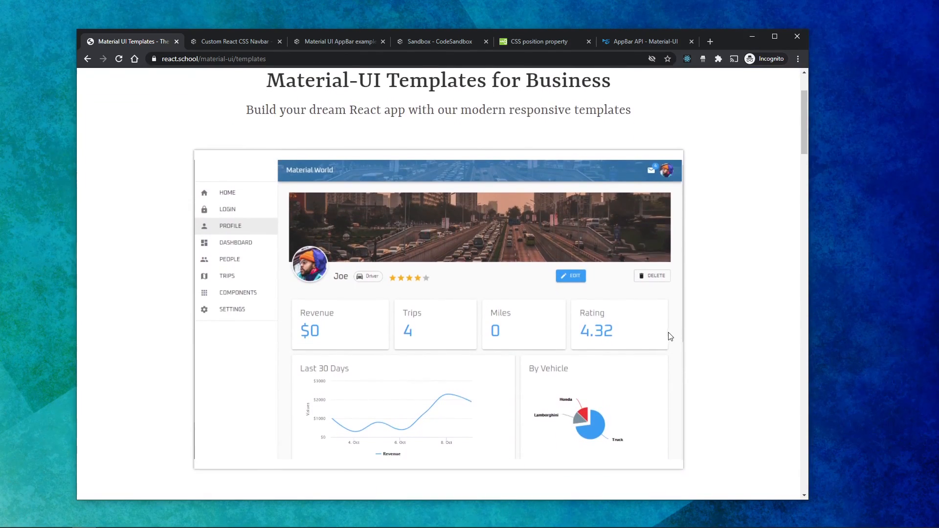